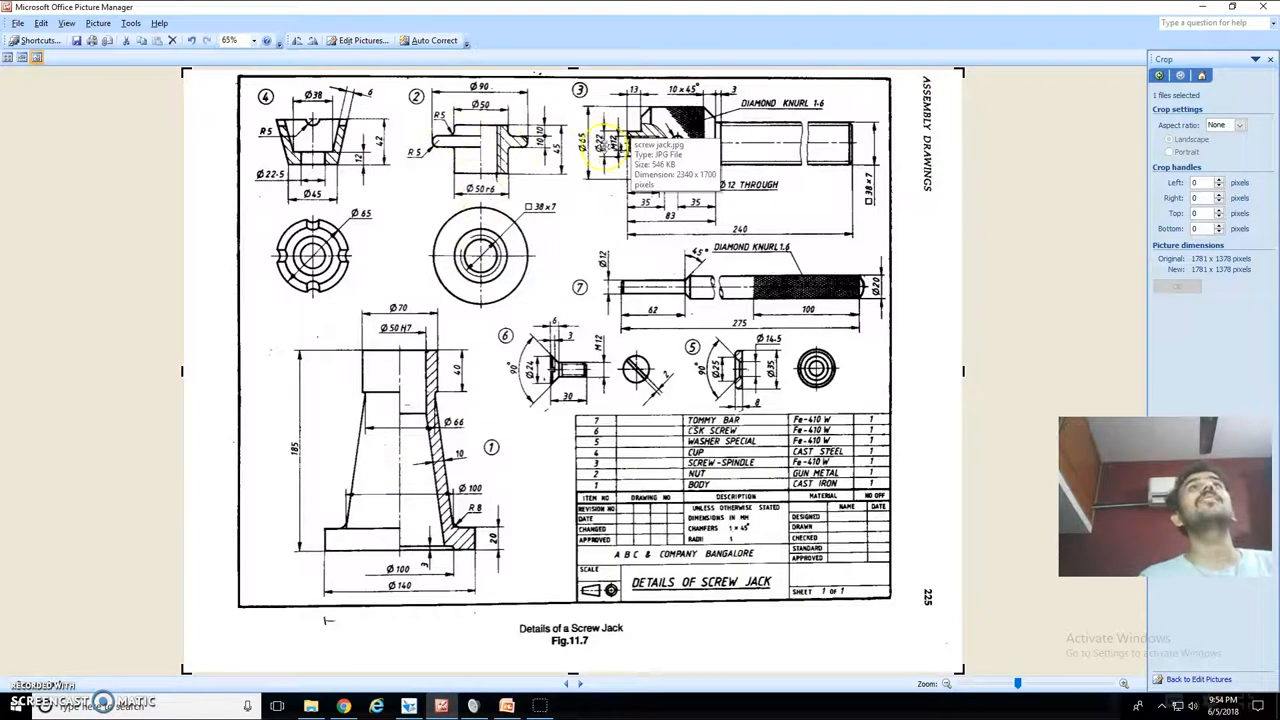
pyautogui.moveTo(372, 108)
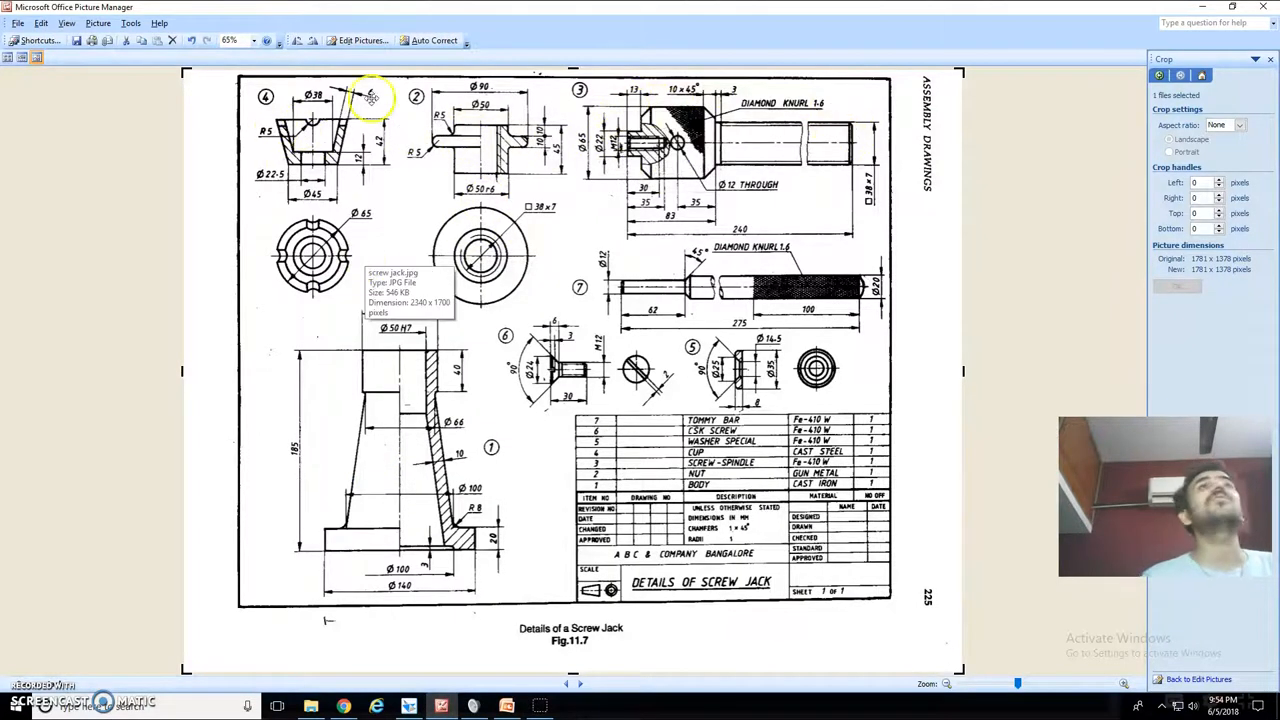
pyautogui.moveTo(584, 348)
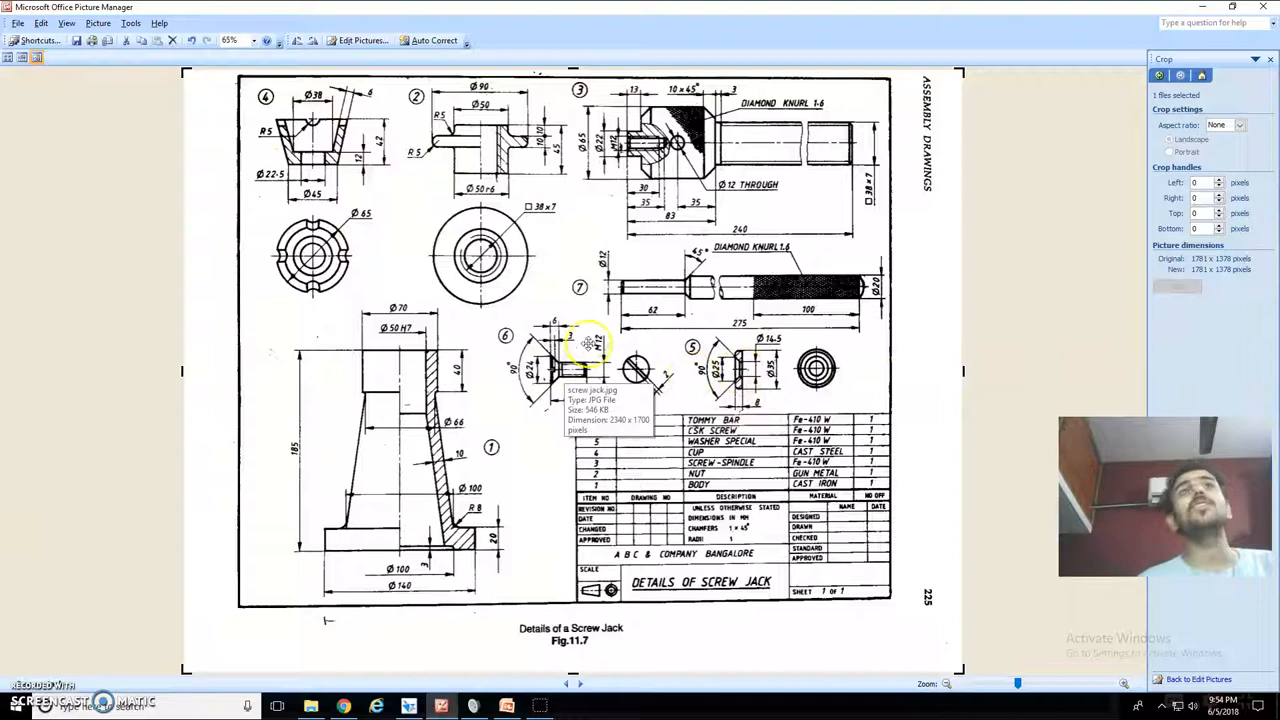
pyautogui.moveTo(704, 330)
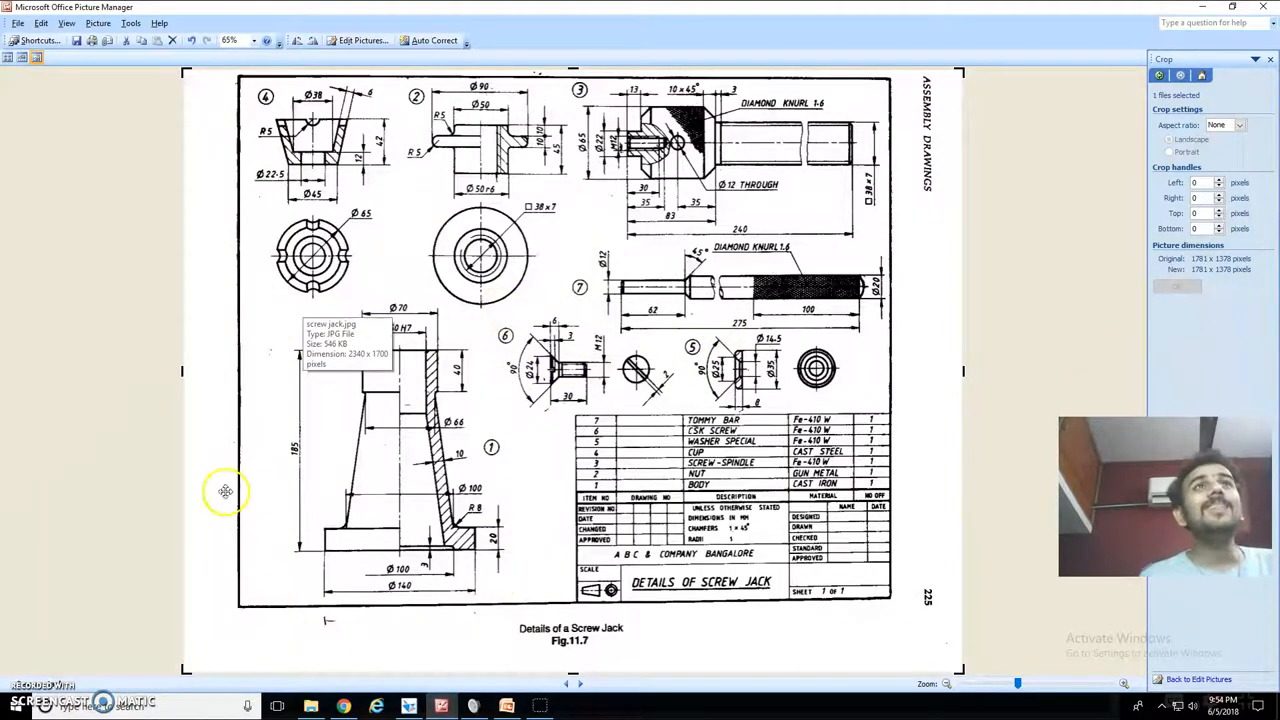
pyautogui.moveTo(452, 488)
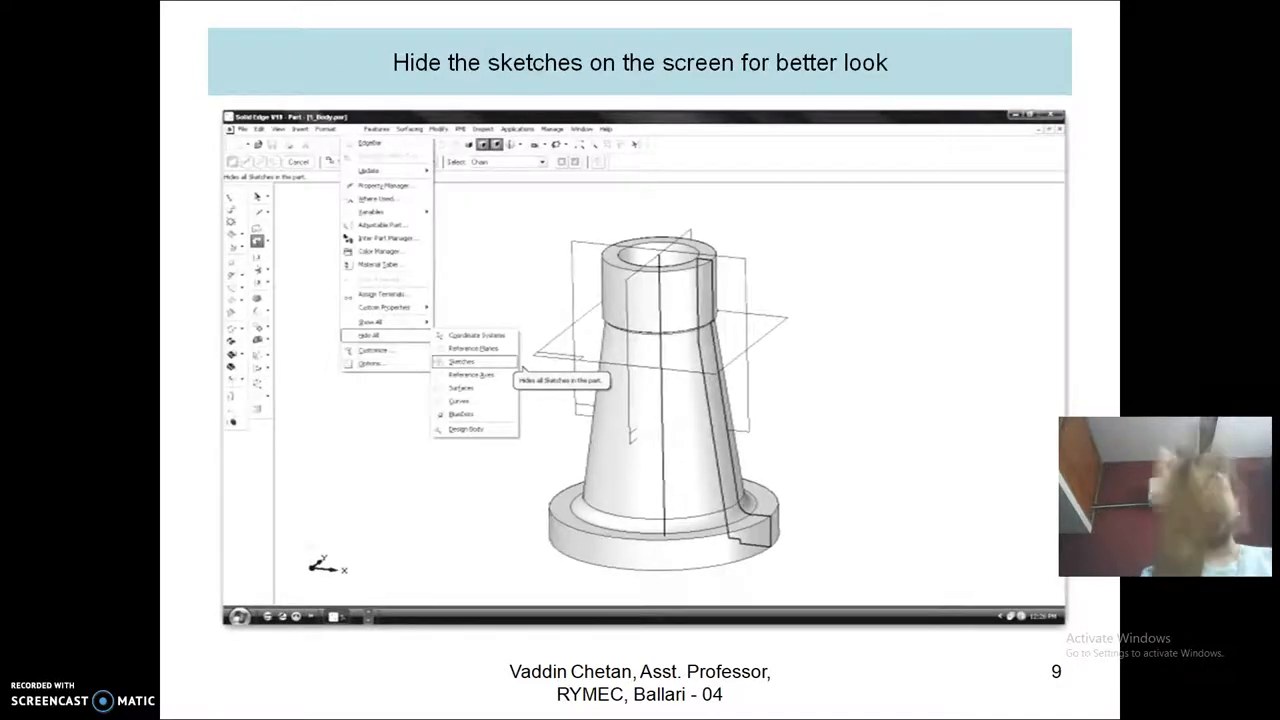
# - Bring Solid Edge forward, start a new Solid Part and begin a sketch on a reference plane
pyautogui.press('alt+tab')
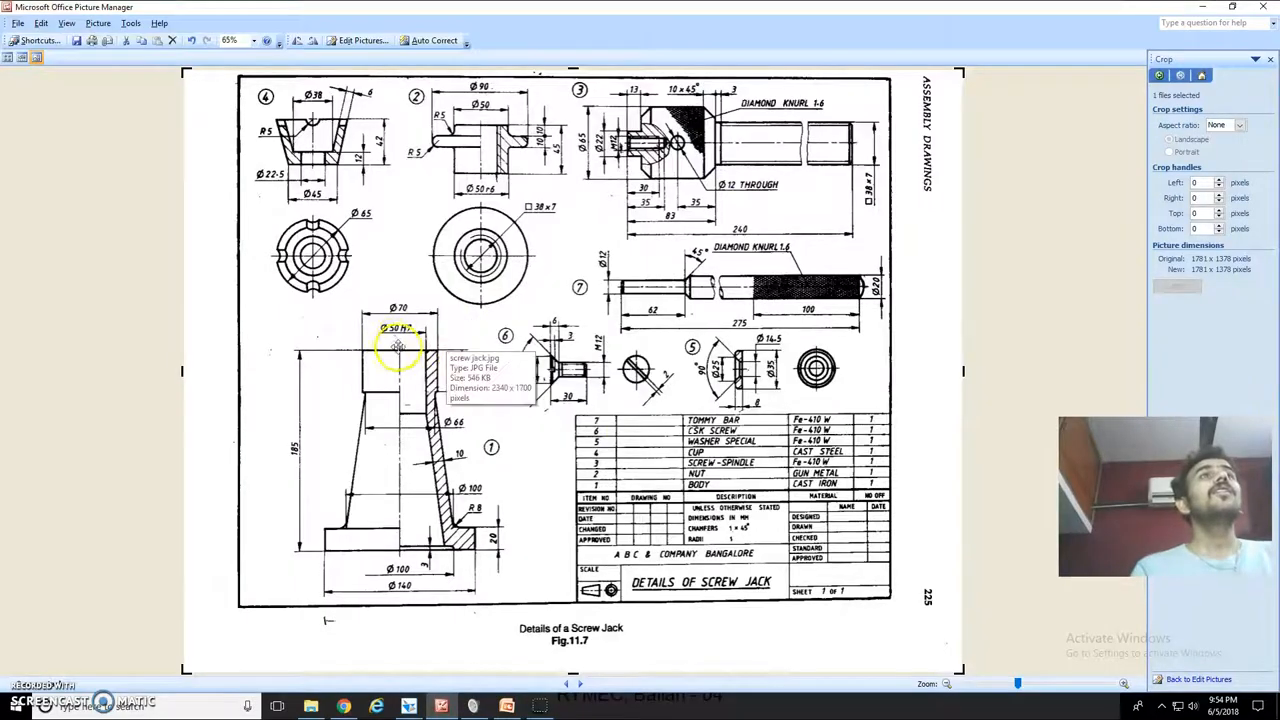
pyautogui.moveTo(402, 356)
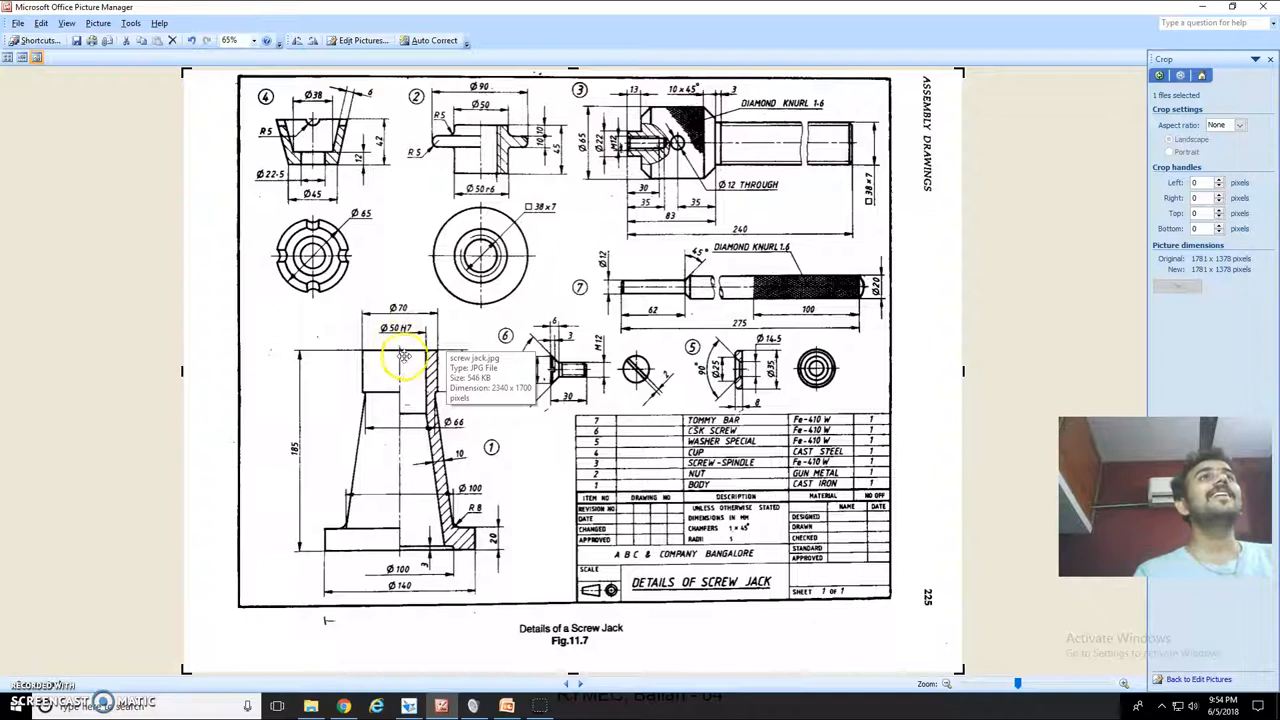
pyautogui.moveTo(308, 472)
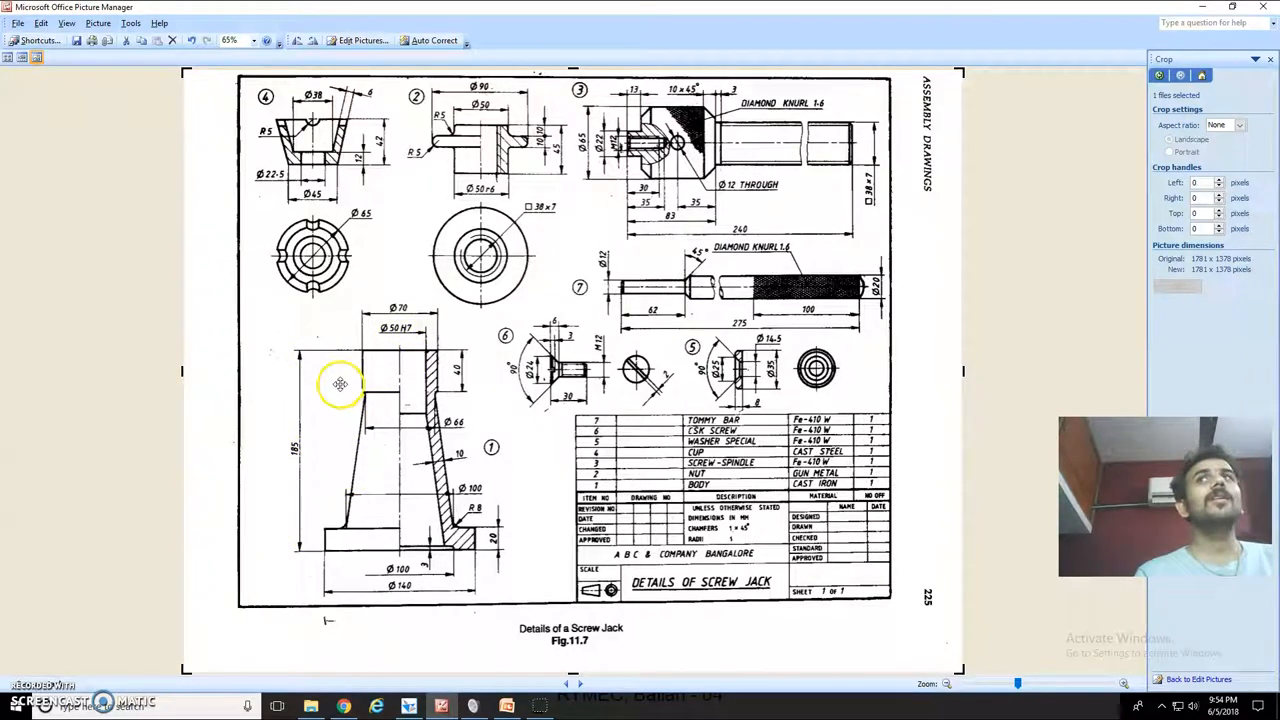
pyautogui.moveTo(392, 320)
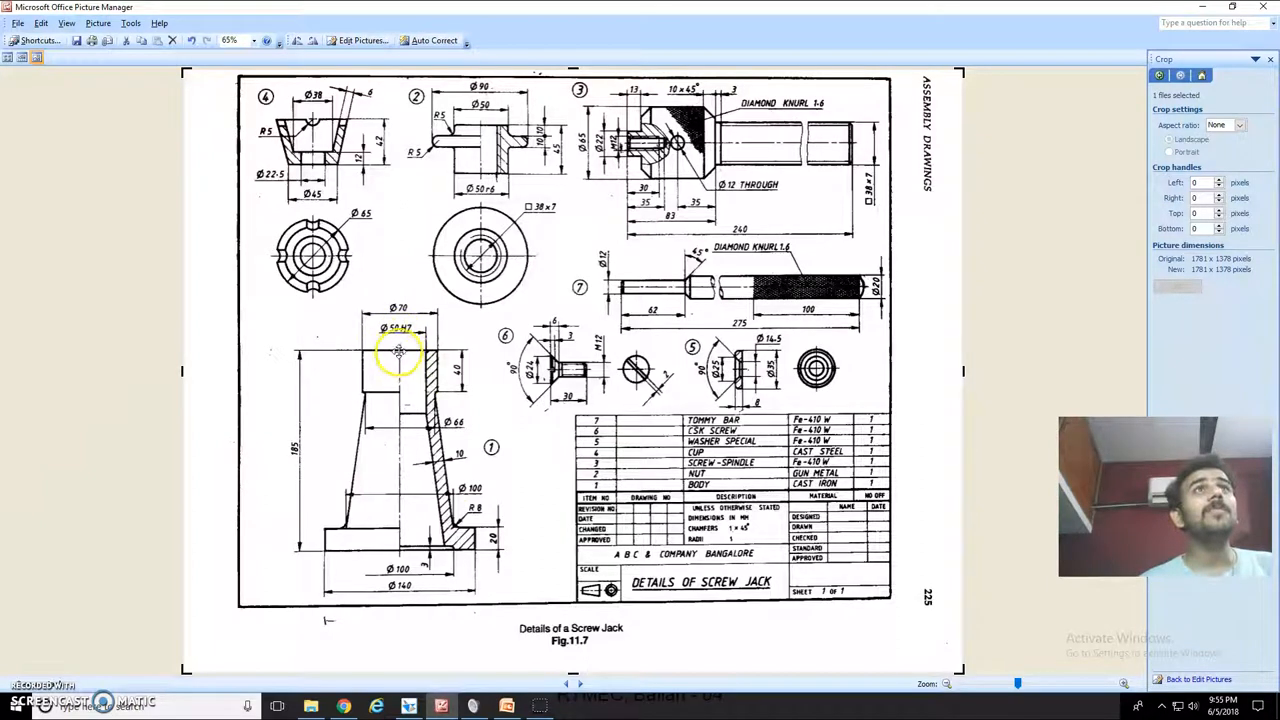
pyautogui.moveTo(416, 390)
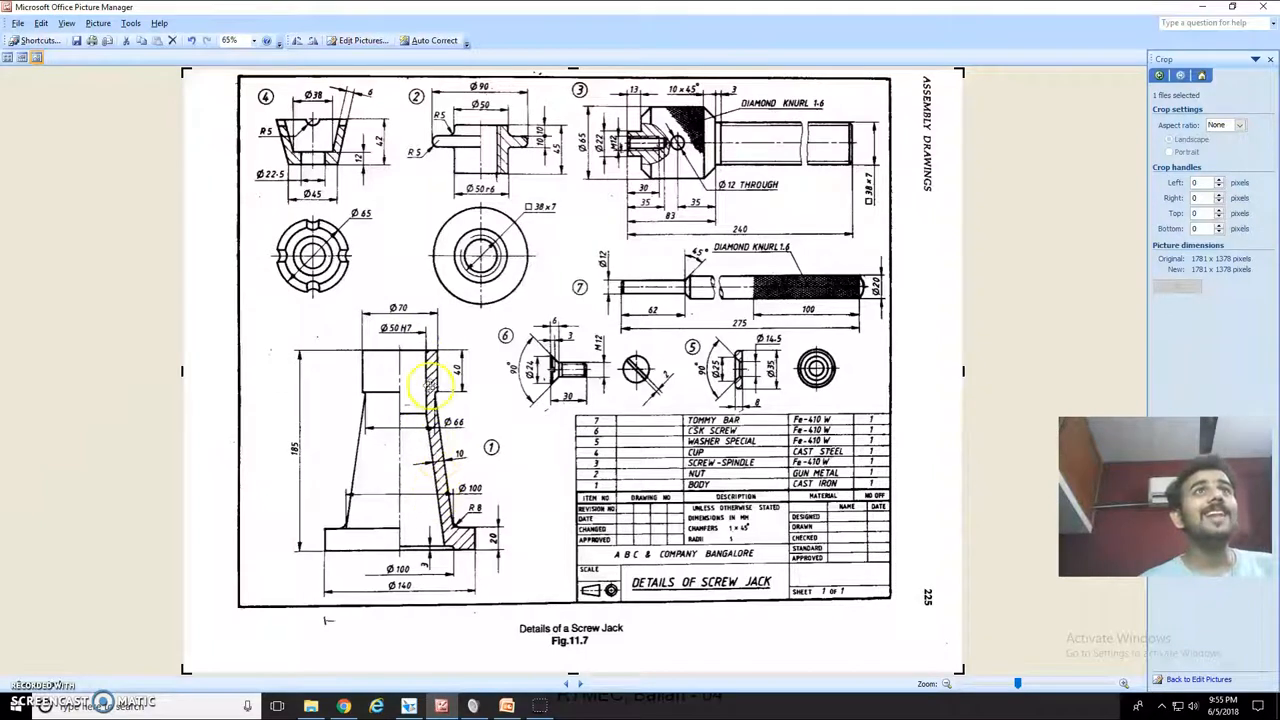
pyautogui.moveTo(428, 452)
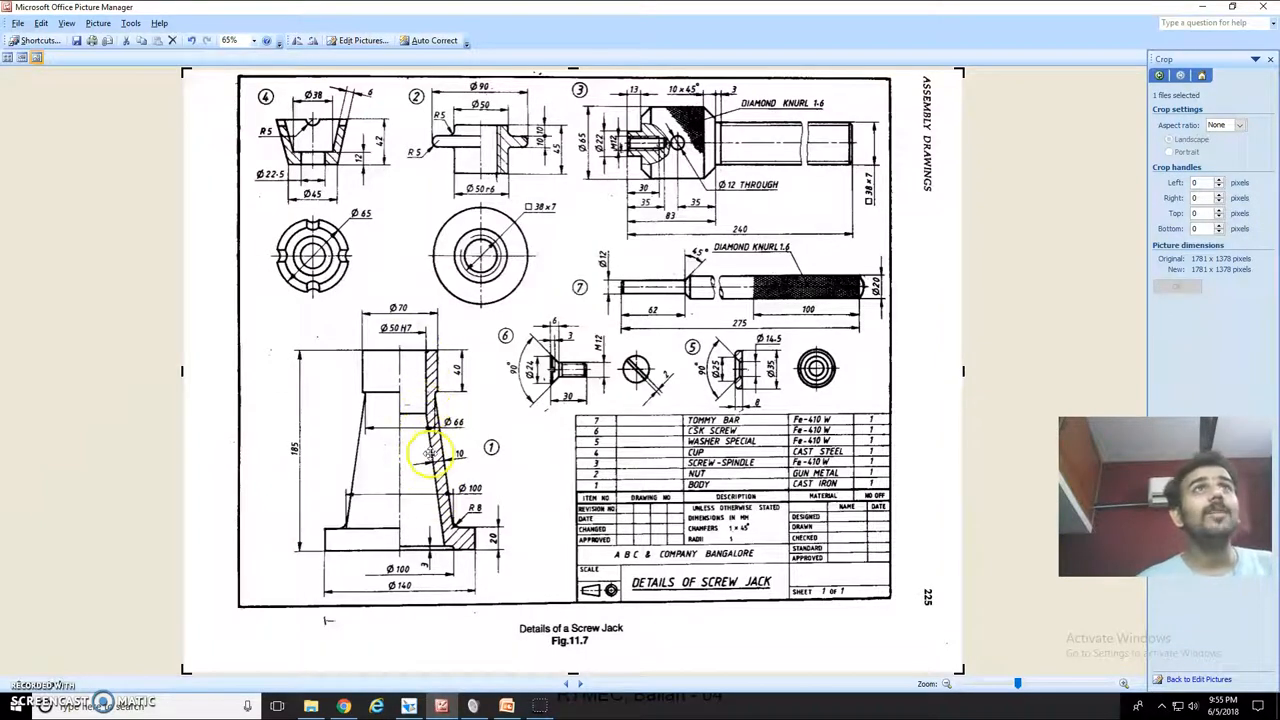
pyautogui.moveTo(444, 424)
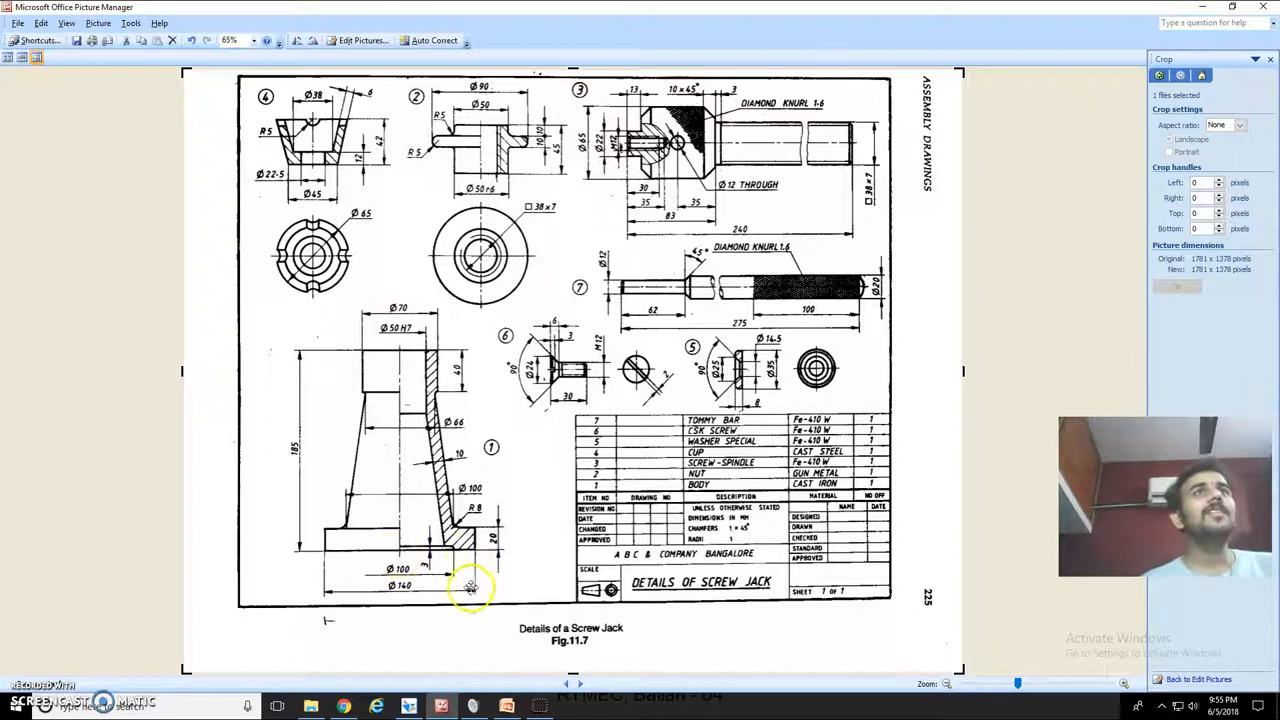
pyautogui.moveTo(474, 554)
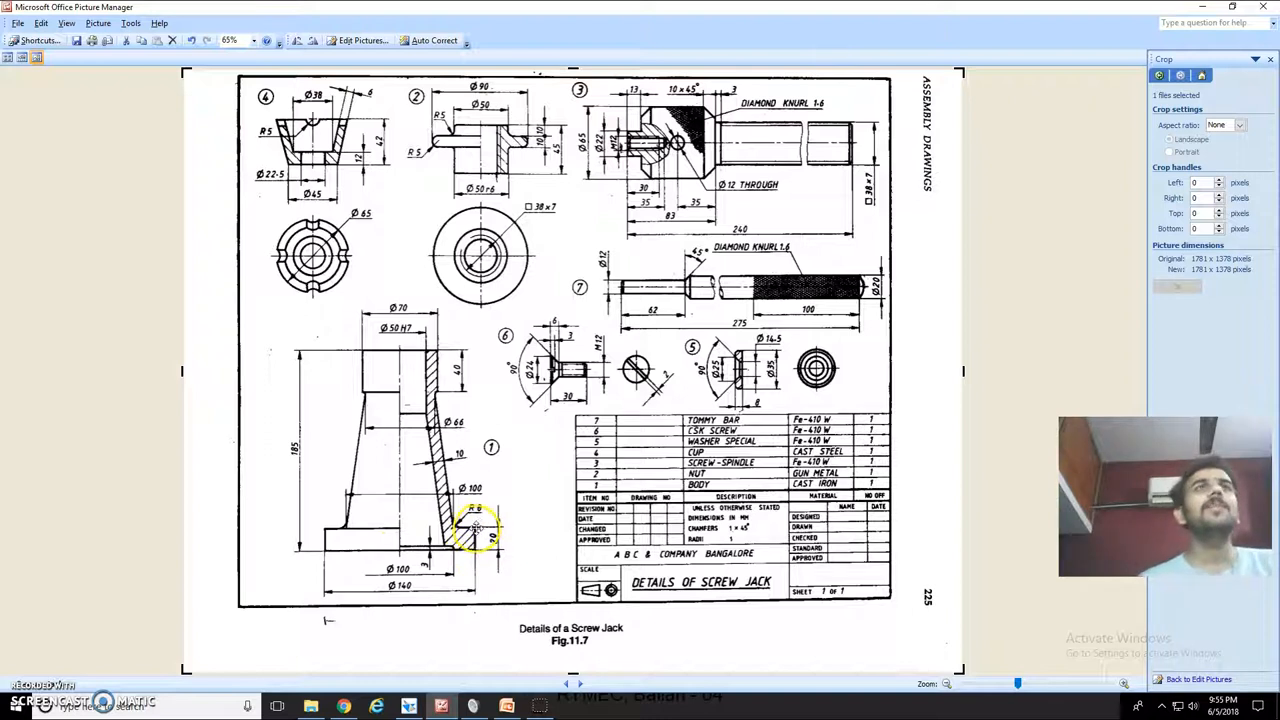
pyautogui.moveTo(420, 550)
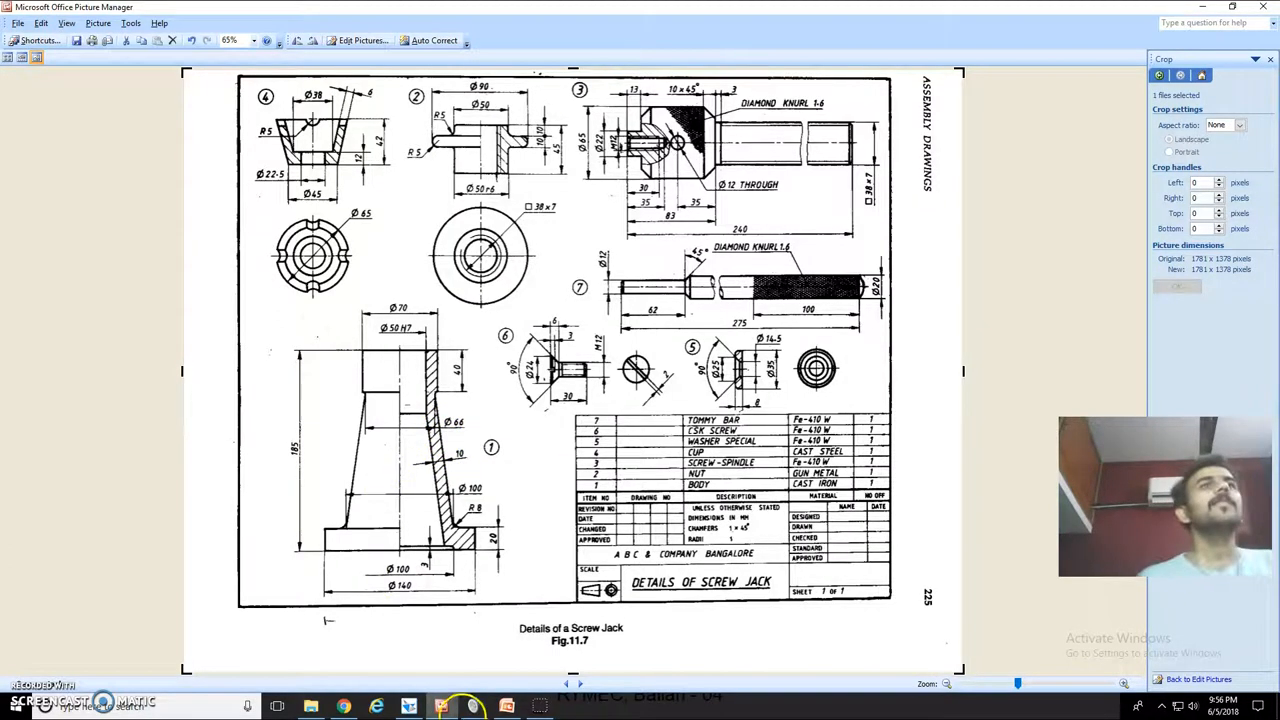
pyautogui.click(406, 704)
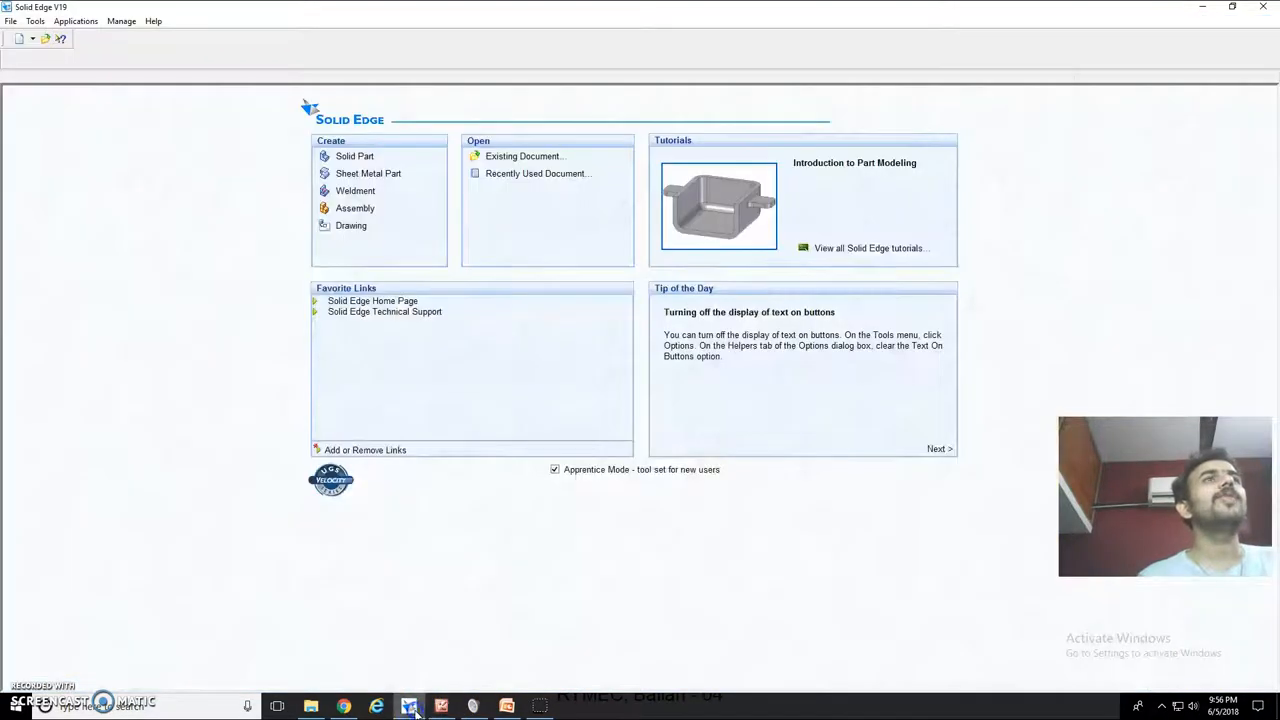
pyautogui.click(354, 156)
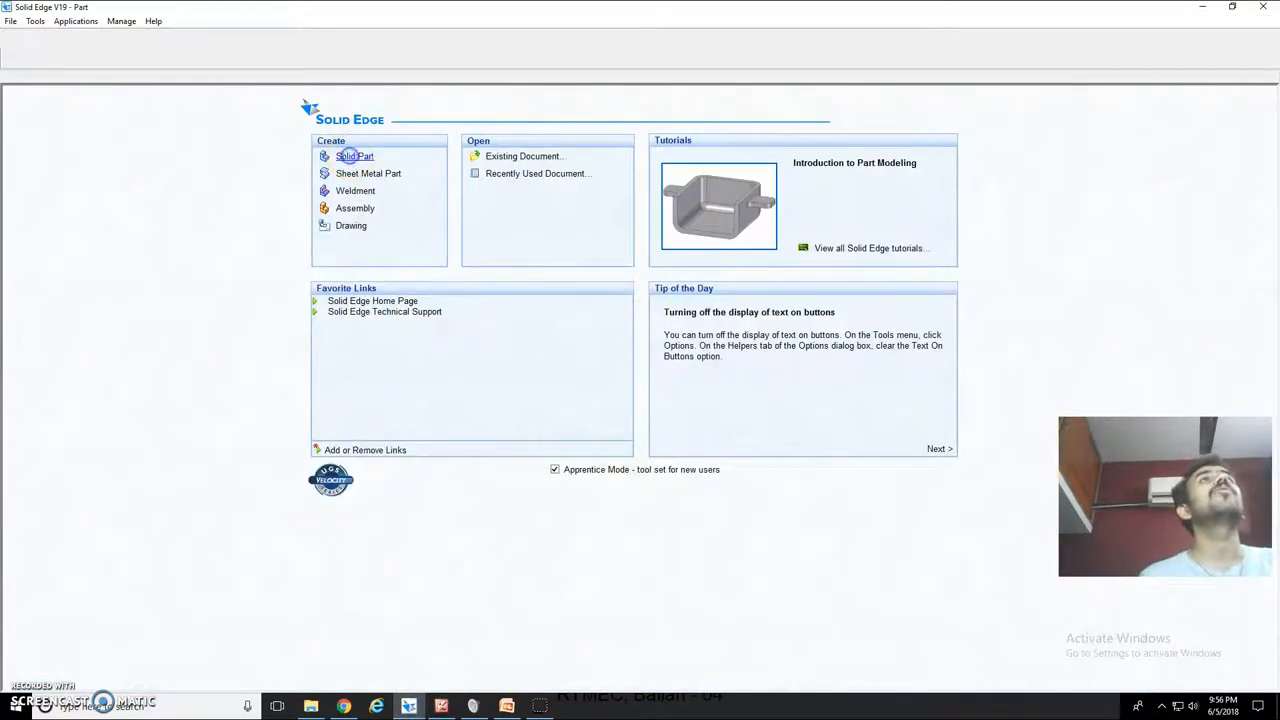
pyautogui.click(356, 156)
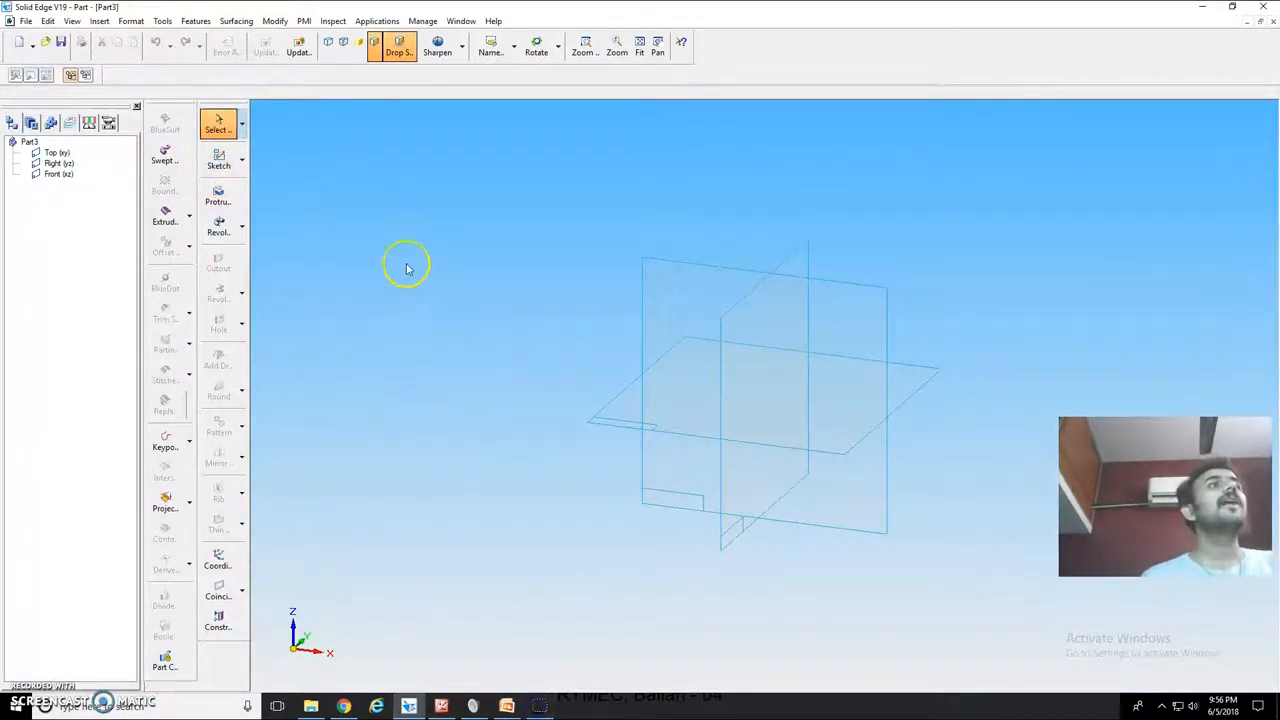
pyautogui.moveTo(288, 176)
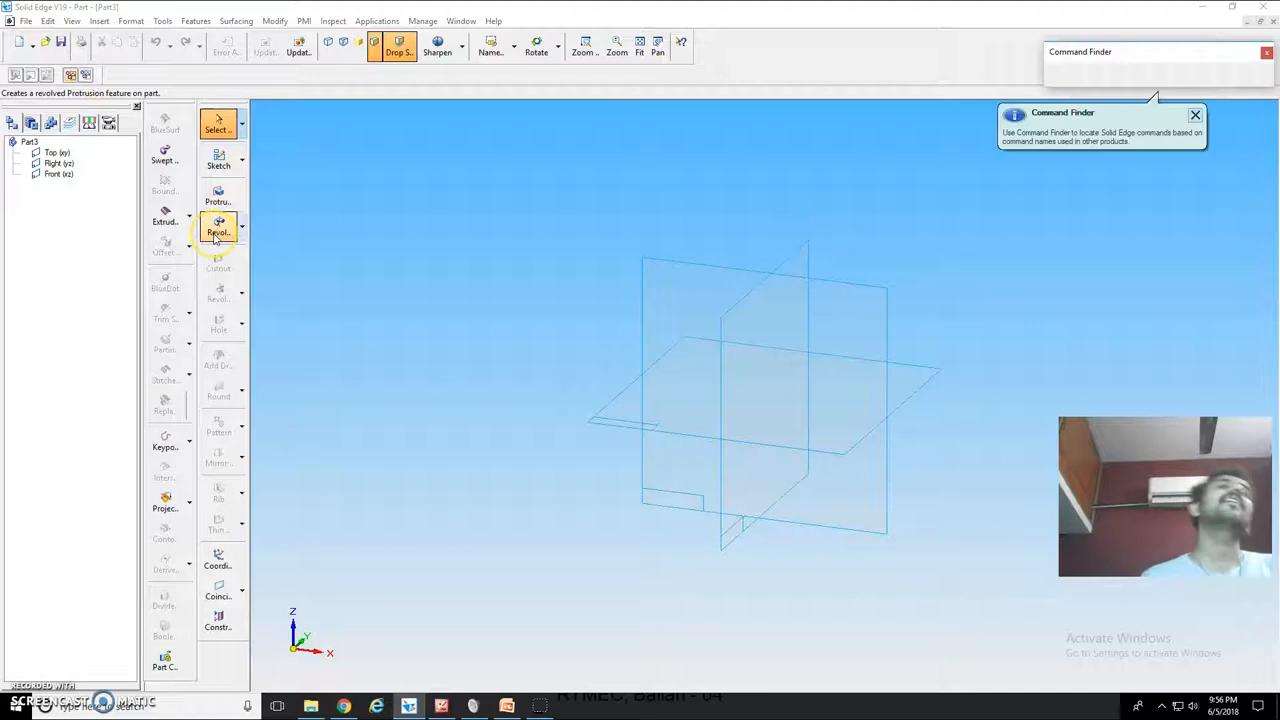
pyautogui.moveTo(216, 230)
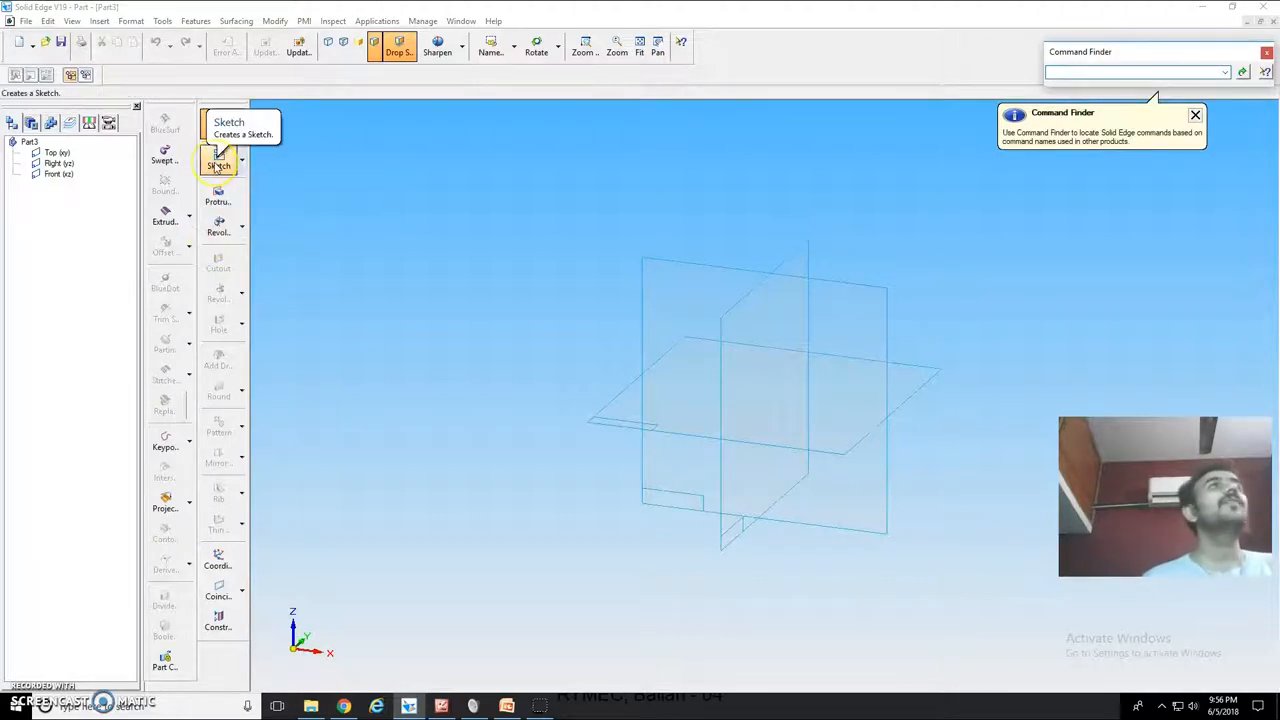
pyautogui.click(218, 162)
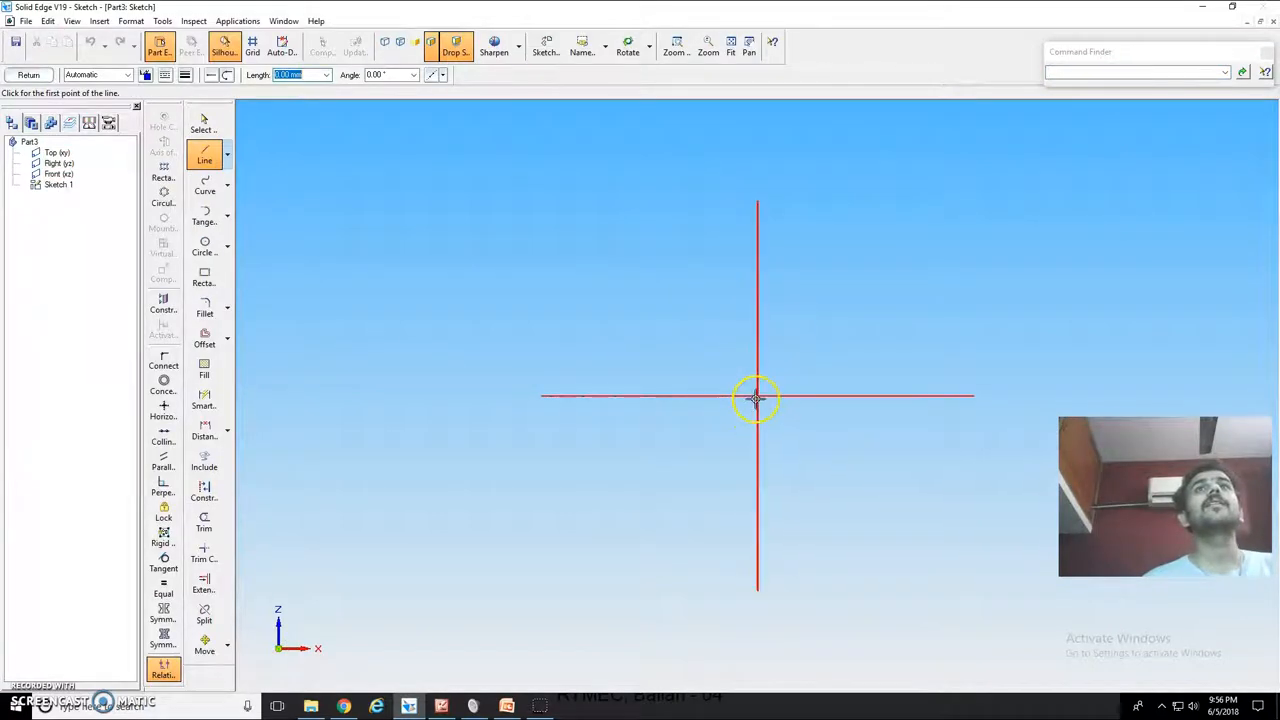
# - Draw the body profile outline from the origin and zoom in on its lower corner
pyautogui.click(756, 398)
pyautogui.write('35')
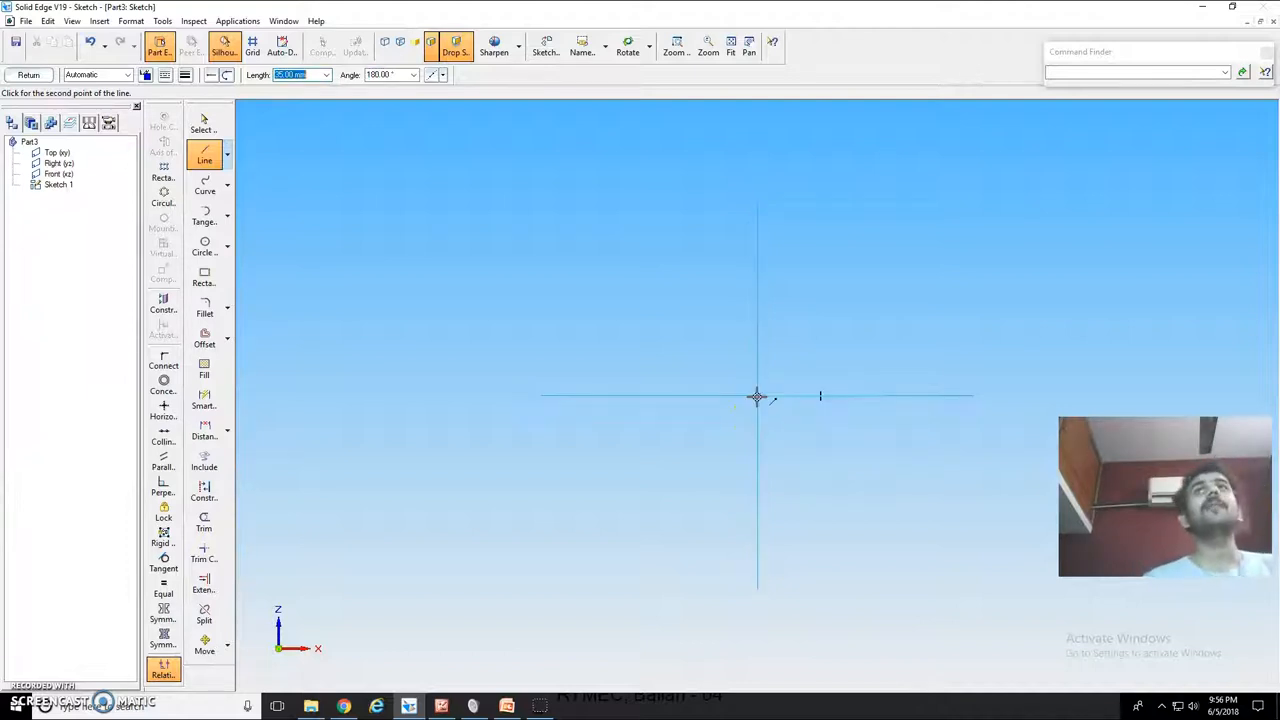
pyautogui.moveTo(796, 422)
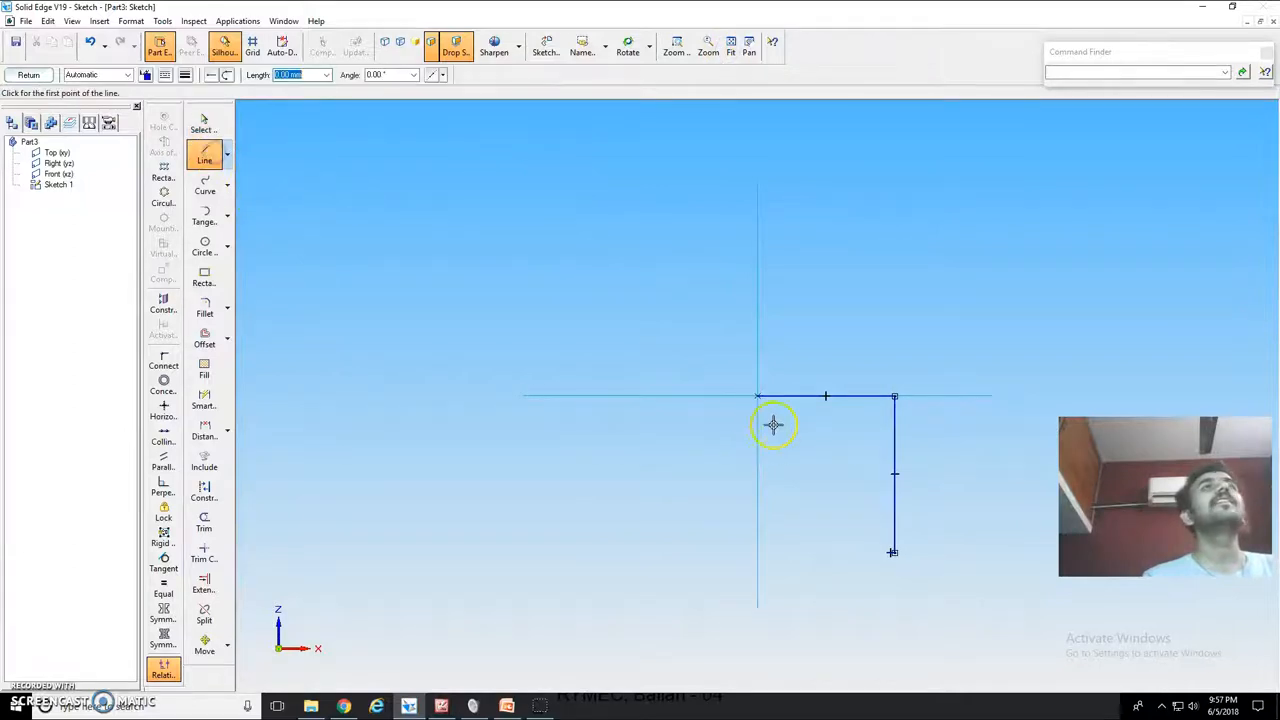
pyautogui.click(756, 396)
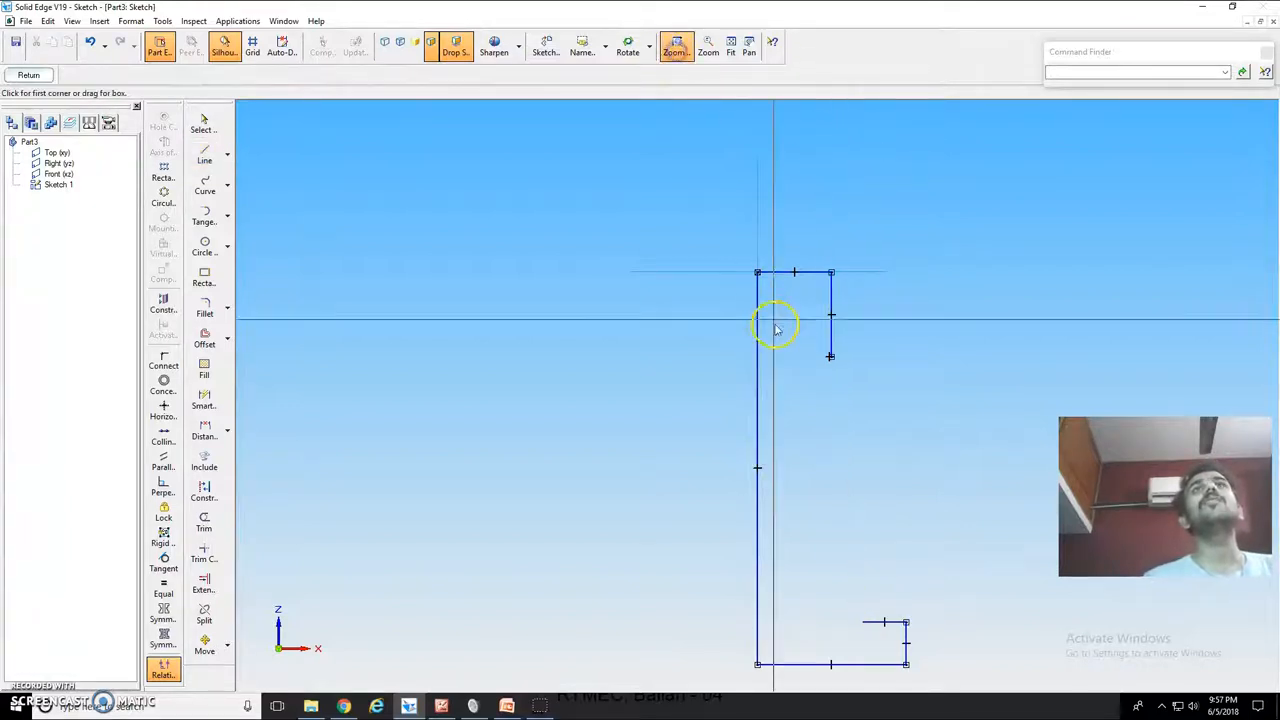
pyautogui.click(204, 156)
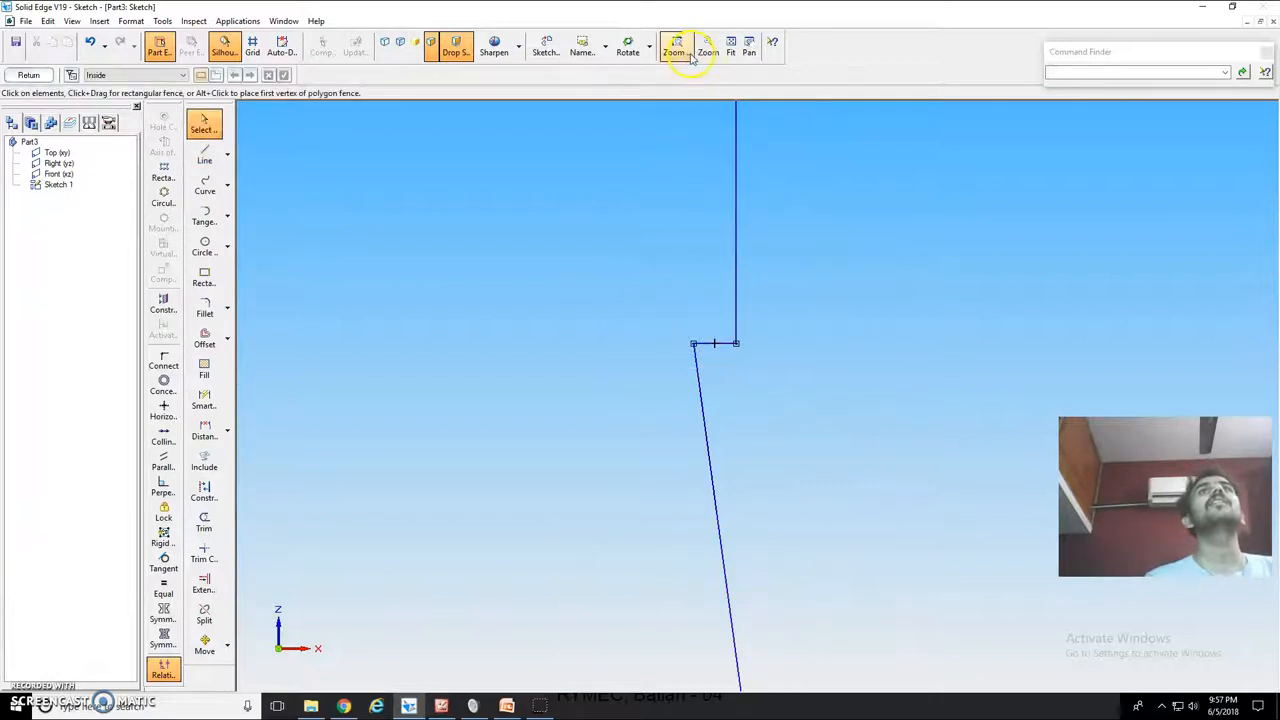
pyautogui.click(204, 304)
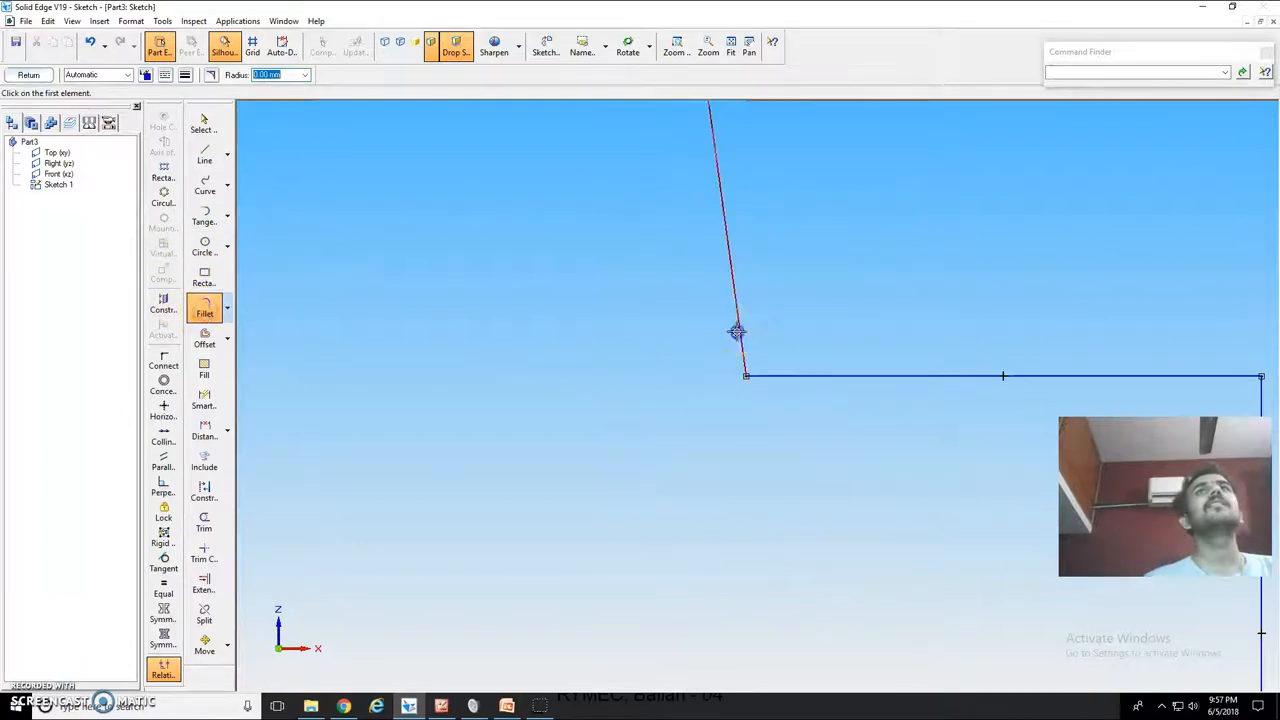
# - Fillet the corner between the slanted edge and the bottom ledge
pyautogui.click(736, 332)
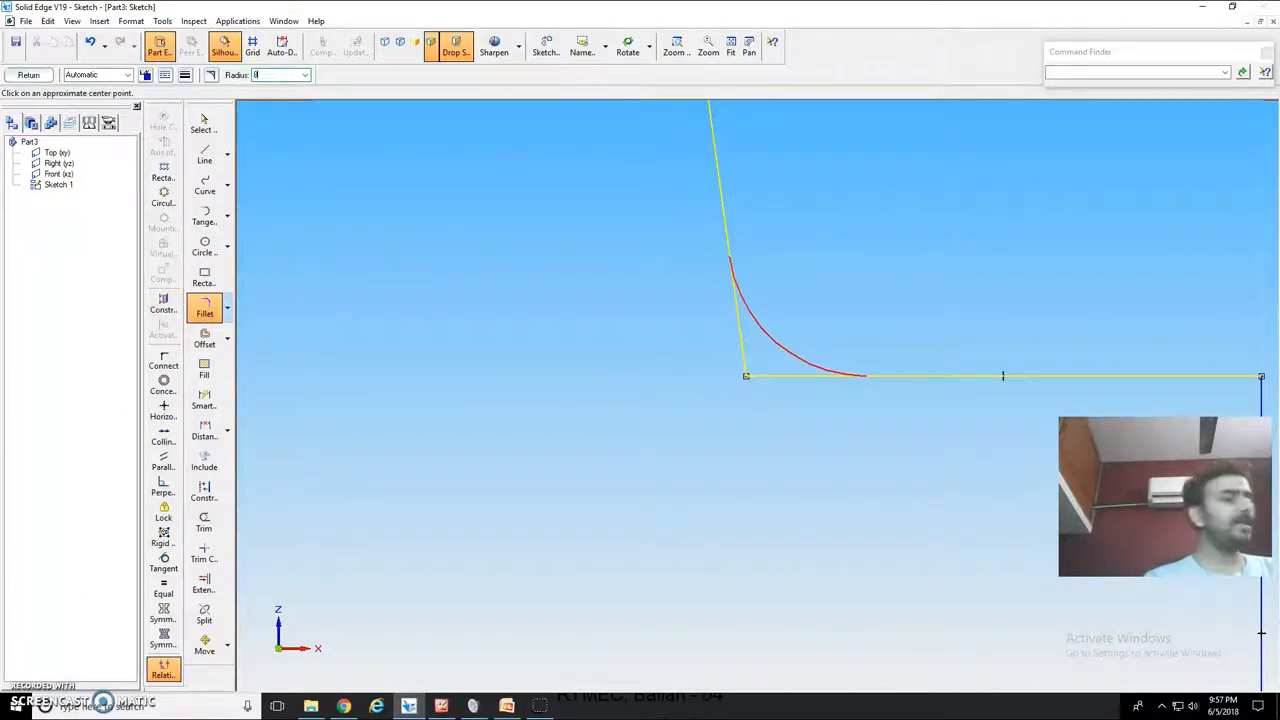
pyautogui.click(728, 48)
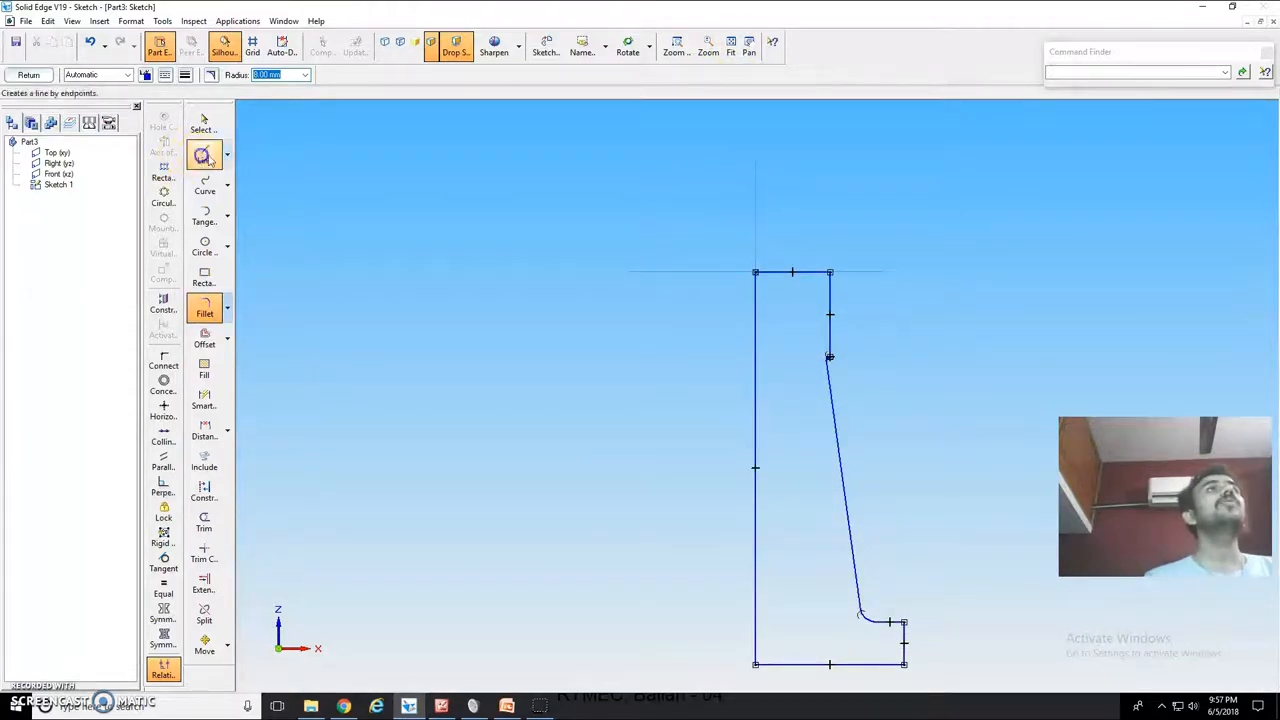
pyautogui.click(204, 156)
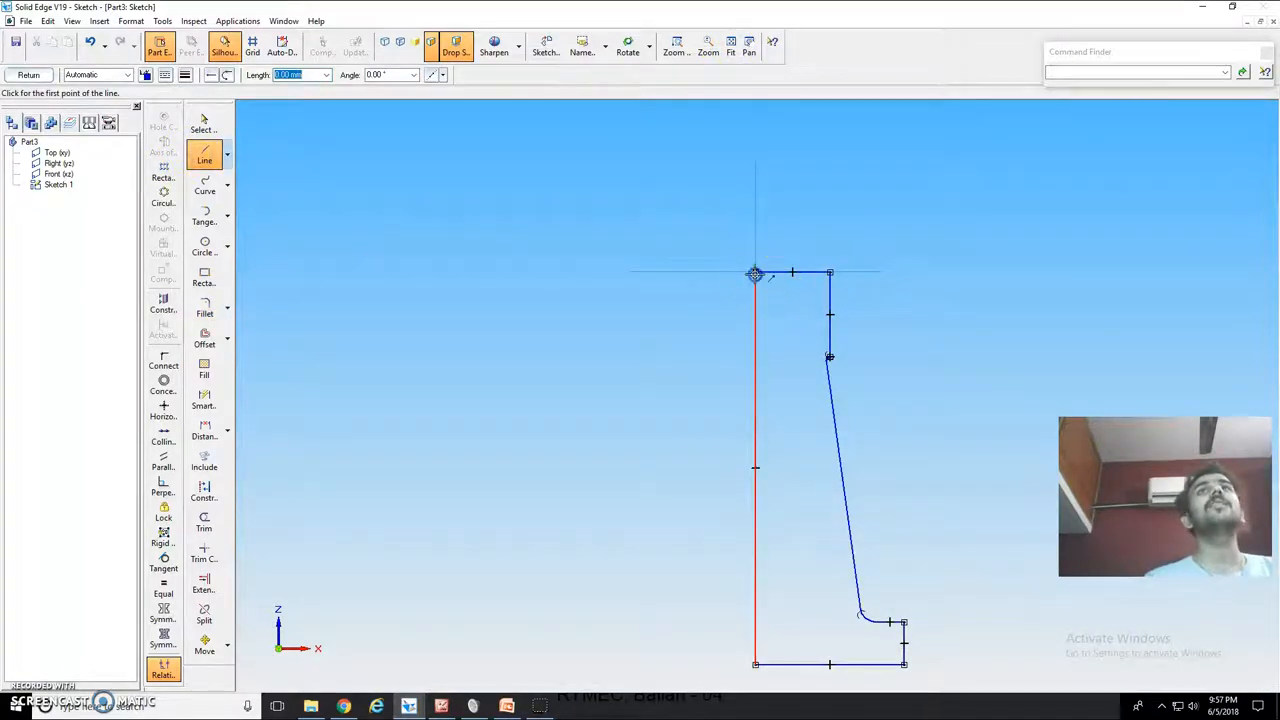
# - Add the vertical axis line, offset the slanted edge by 10 and trim the extra inner segment
pyautogui.click(756, 272)
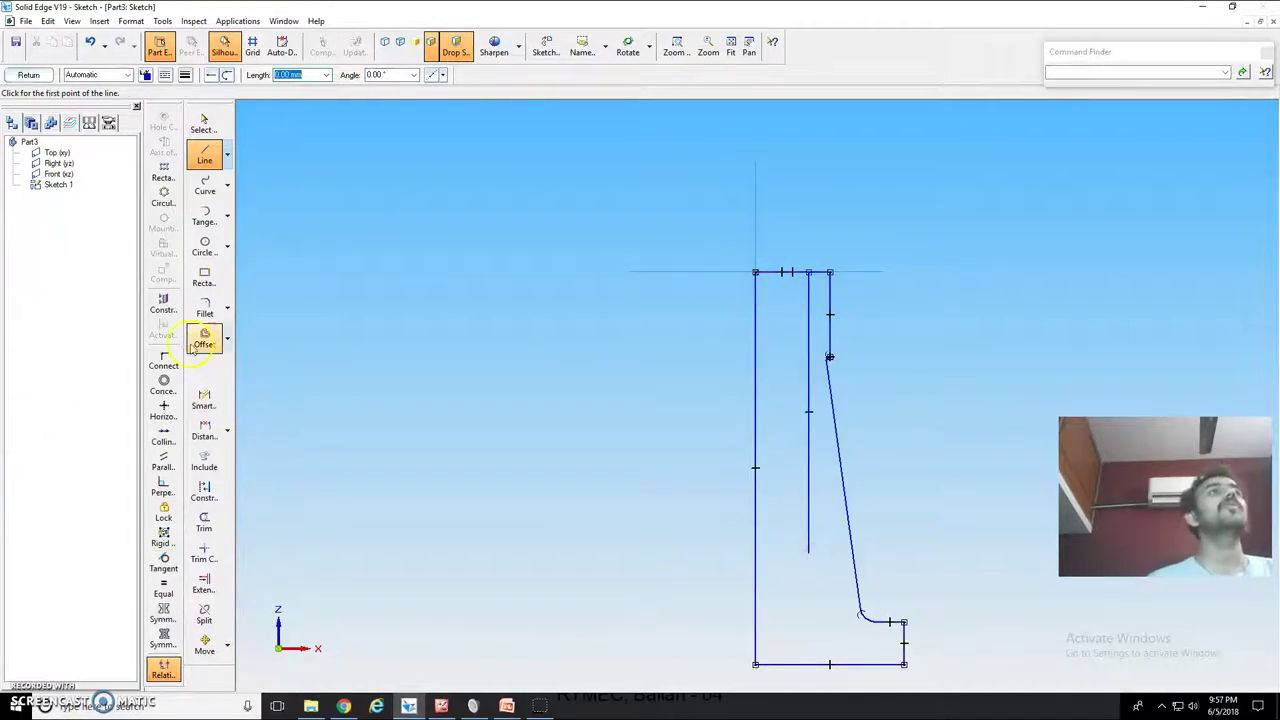
pyautogui.click(204, 338)
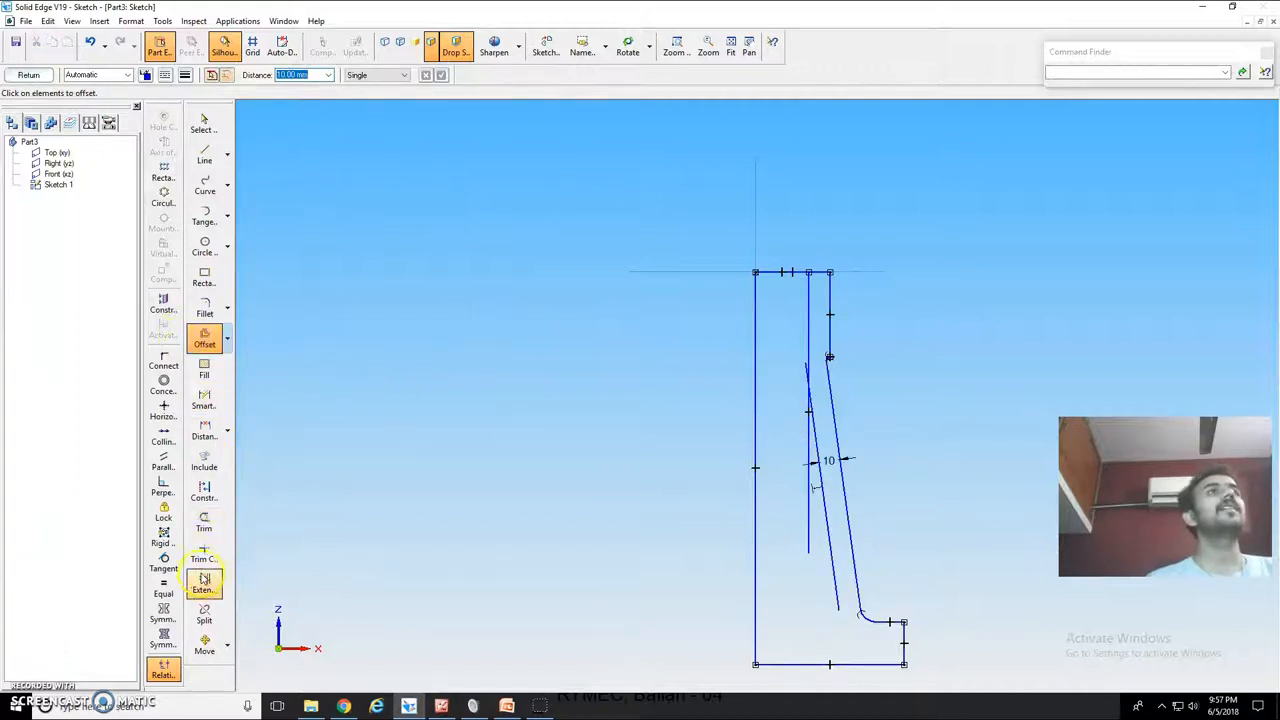
pyautogui.click(204, 520)
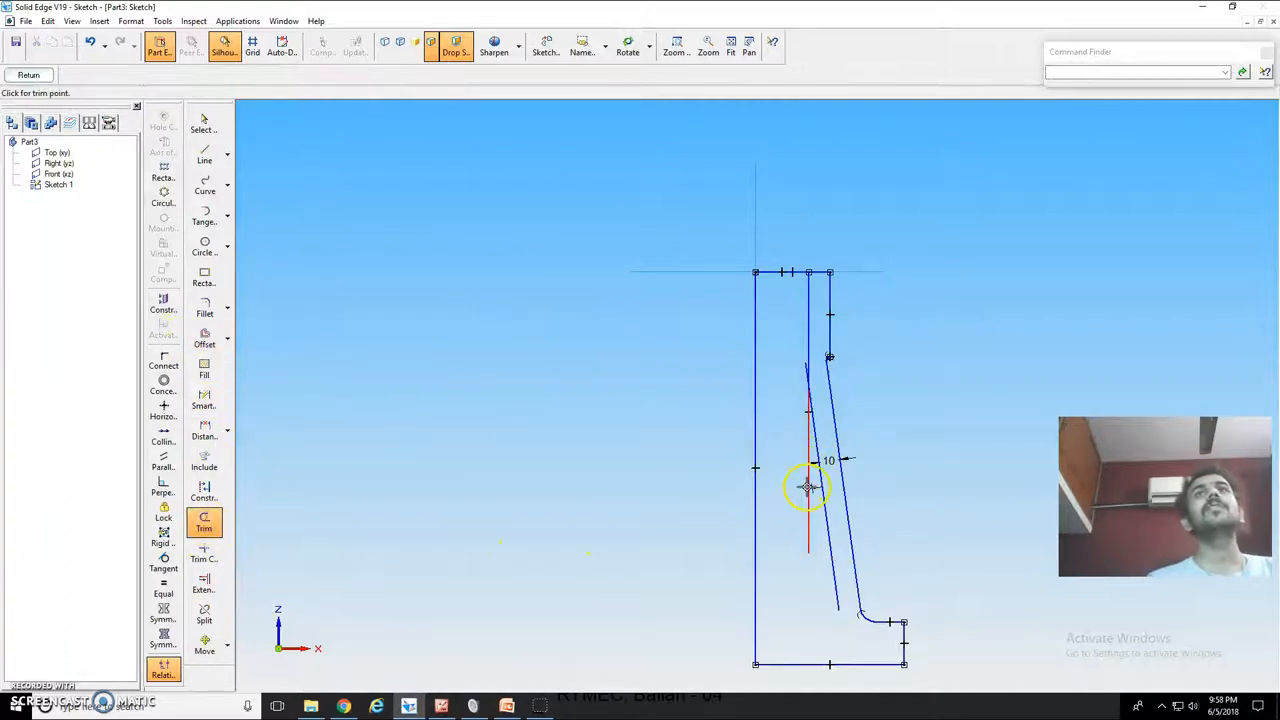
pyautogui.click(806, 488)
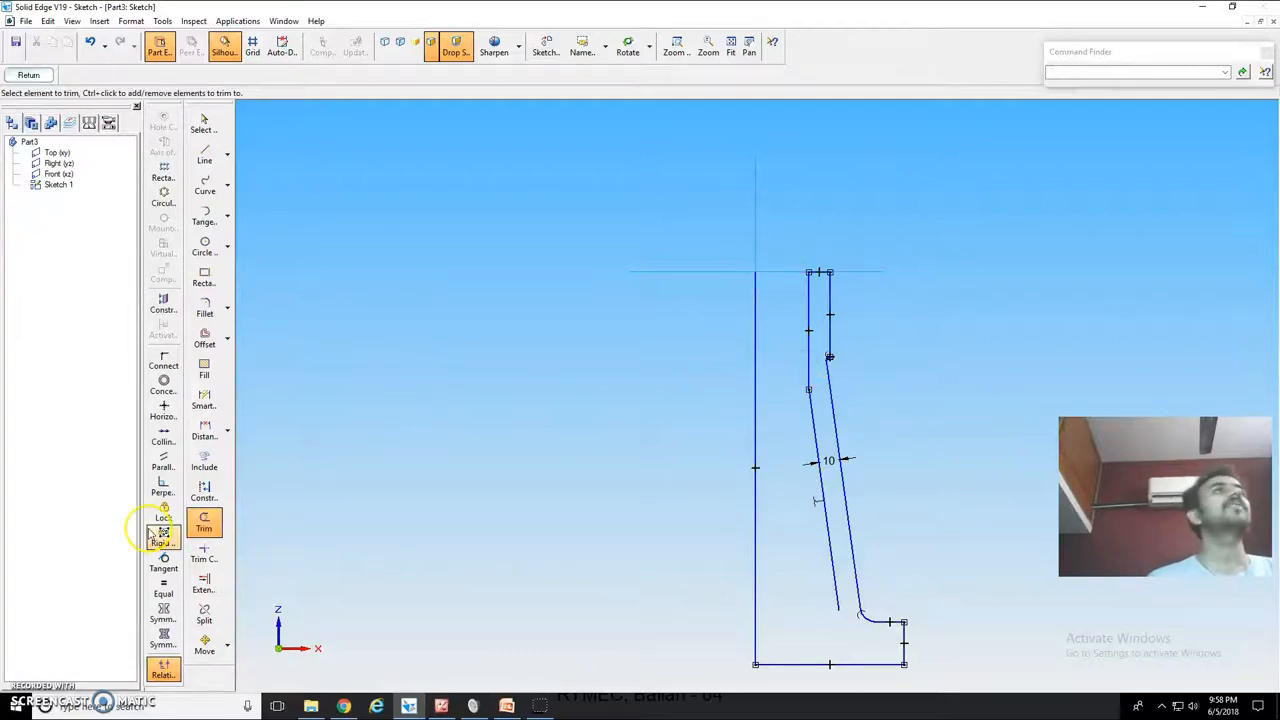
pyautogui.click(204, 158)
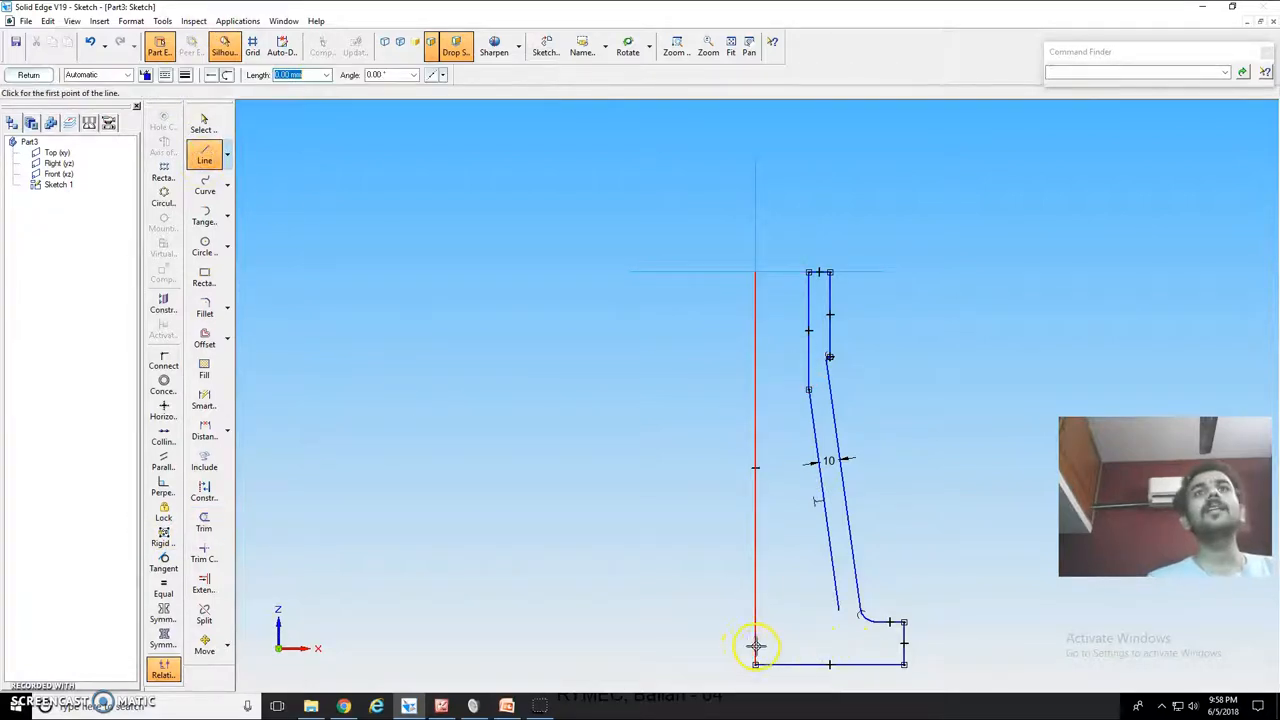
pyautogui.click(756, 650)
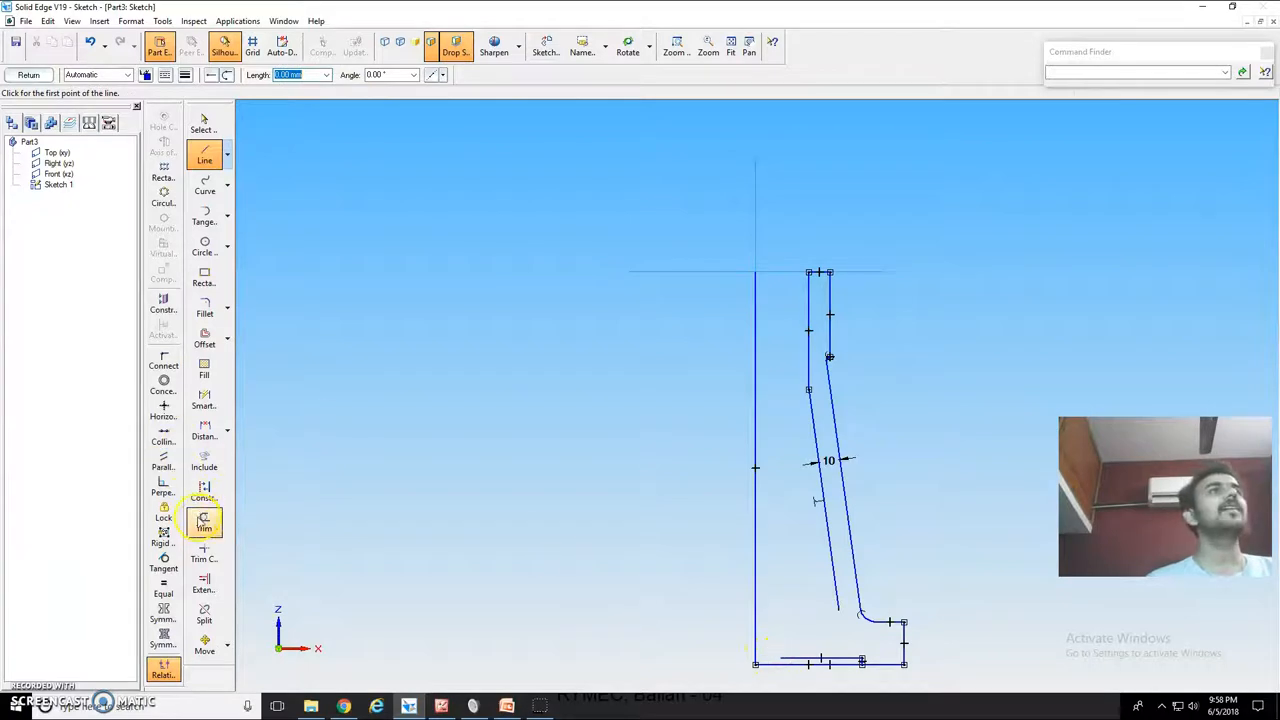
# - Extend the inner edge to the ledge, fillet the small corner, fill the region and finish the sketch
pyautogui.click(204, 584)
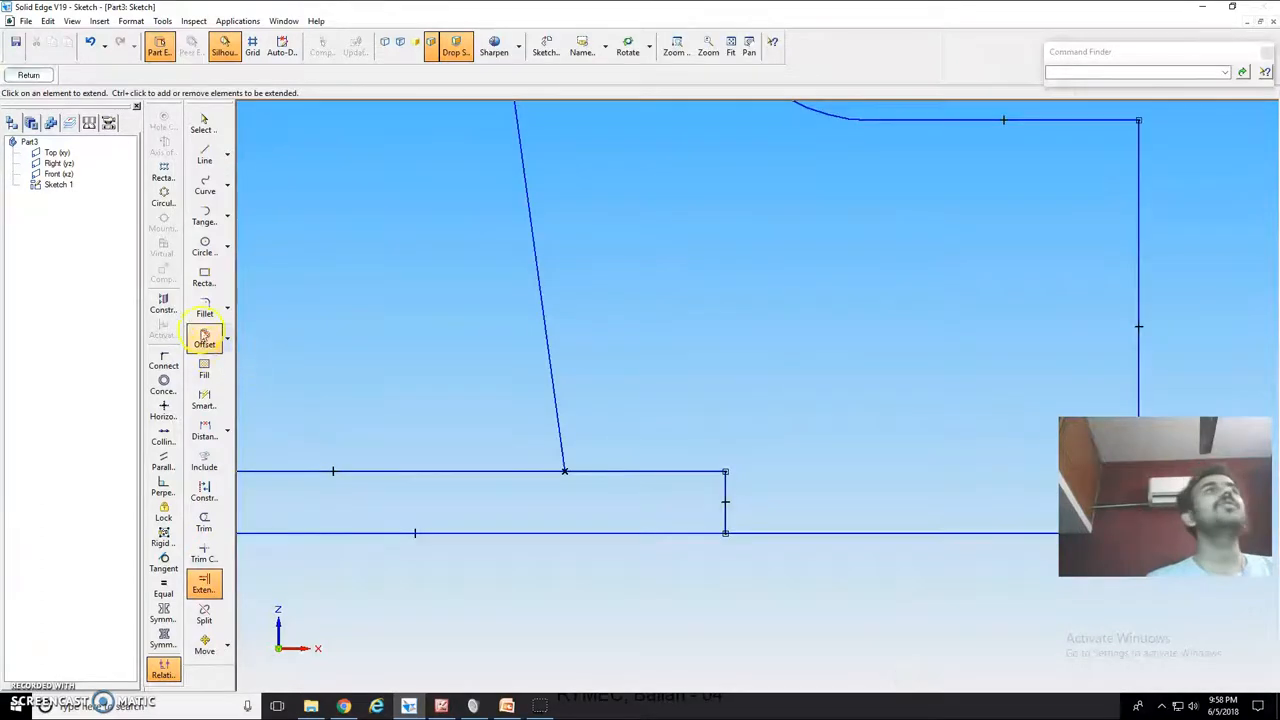
pyautogui.click(204, 308)
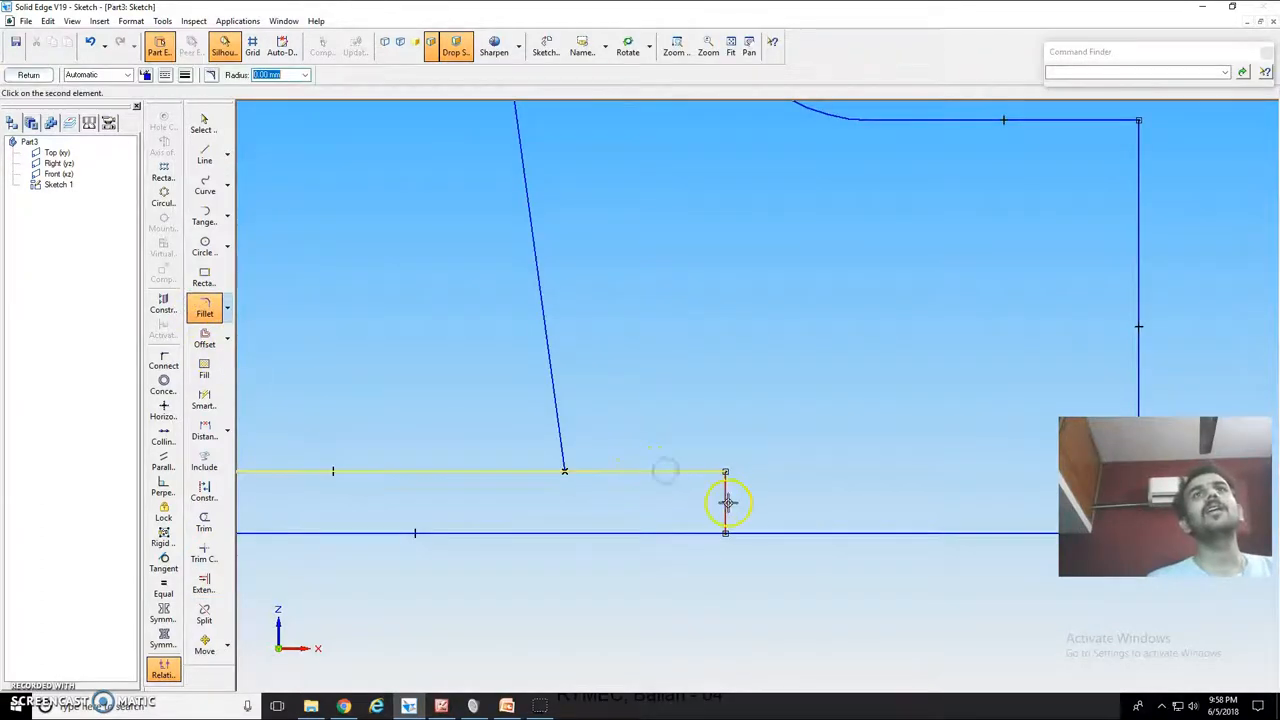
pyautogui.click(726, 504)
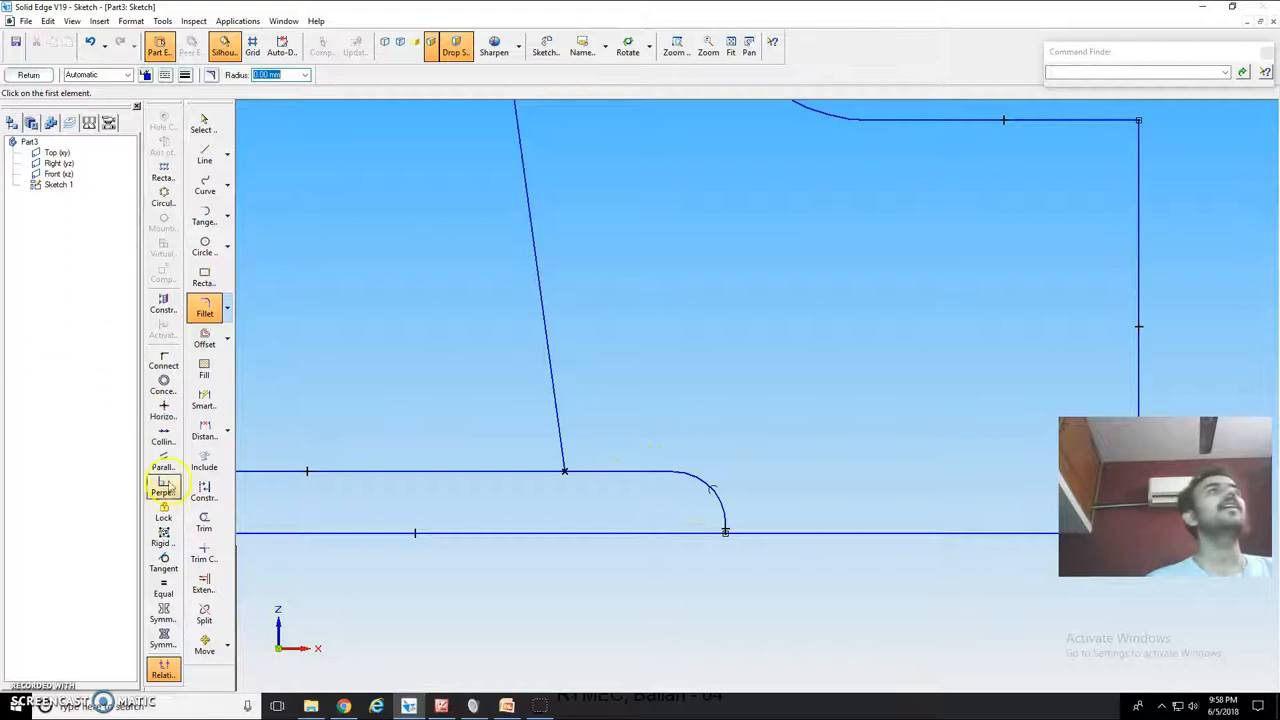
pyautogui.click(204, 520)
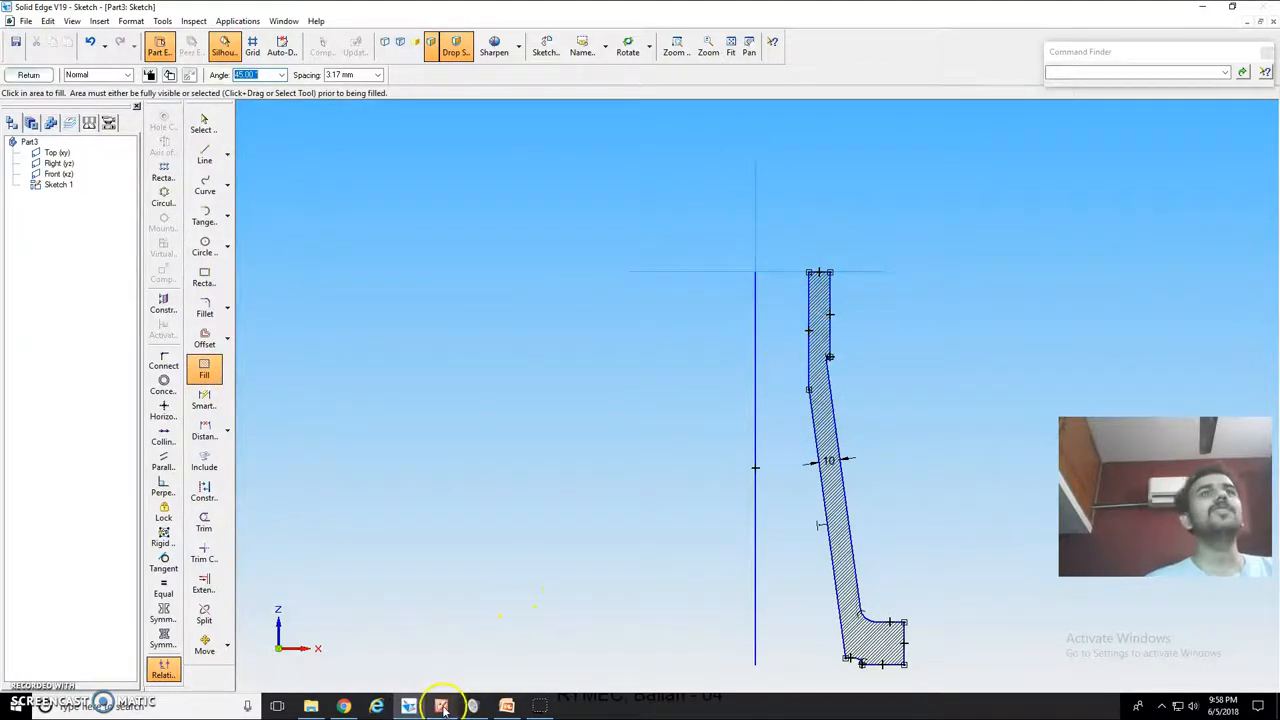
pyautogui.click(440, 706)
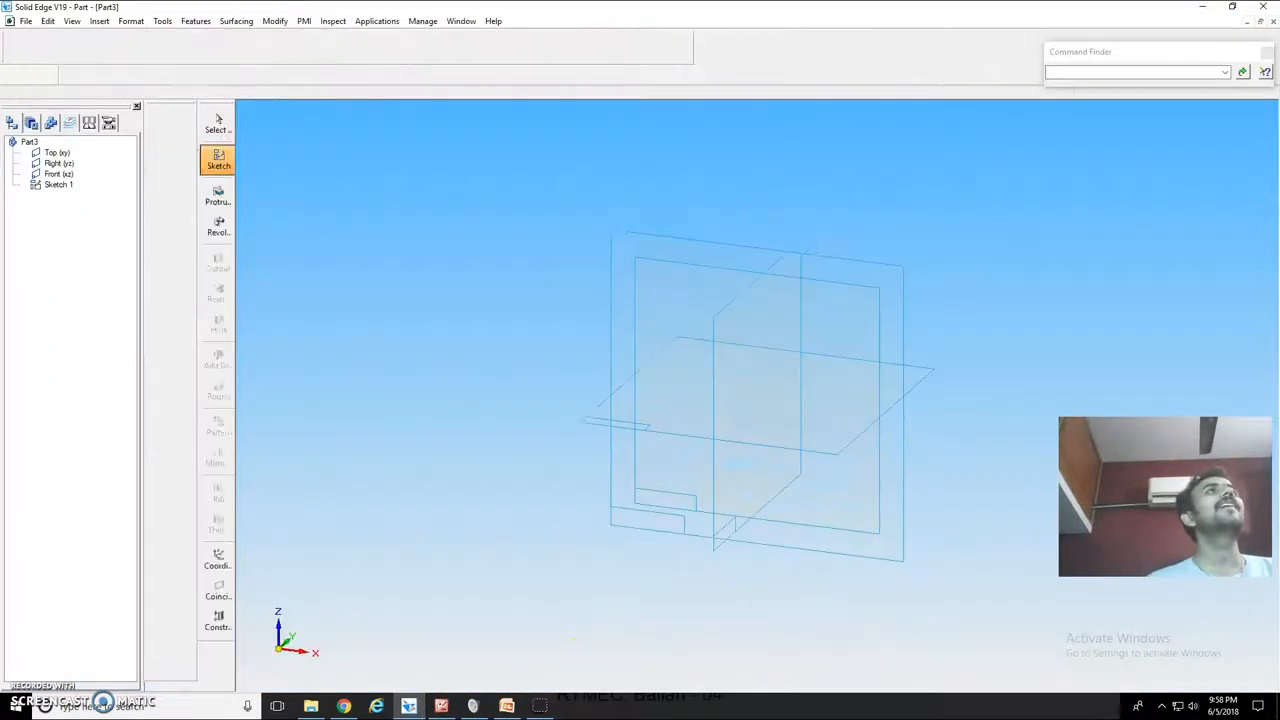
# - Revolve the sketch profile 360° about the vertical line as a Revolved Protrusion
pyautogui.click(216, 226)
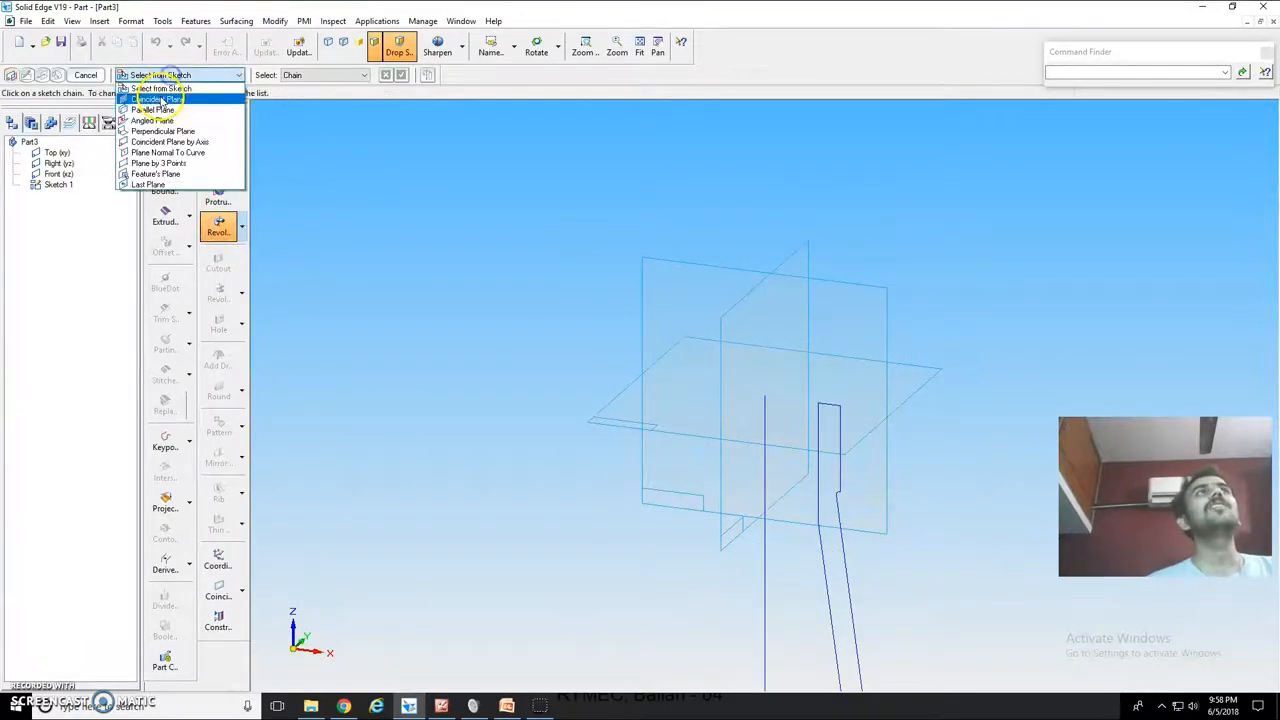
pyautogui.click(168, 96)
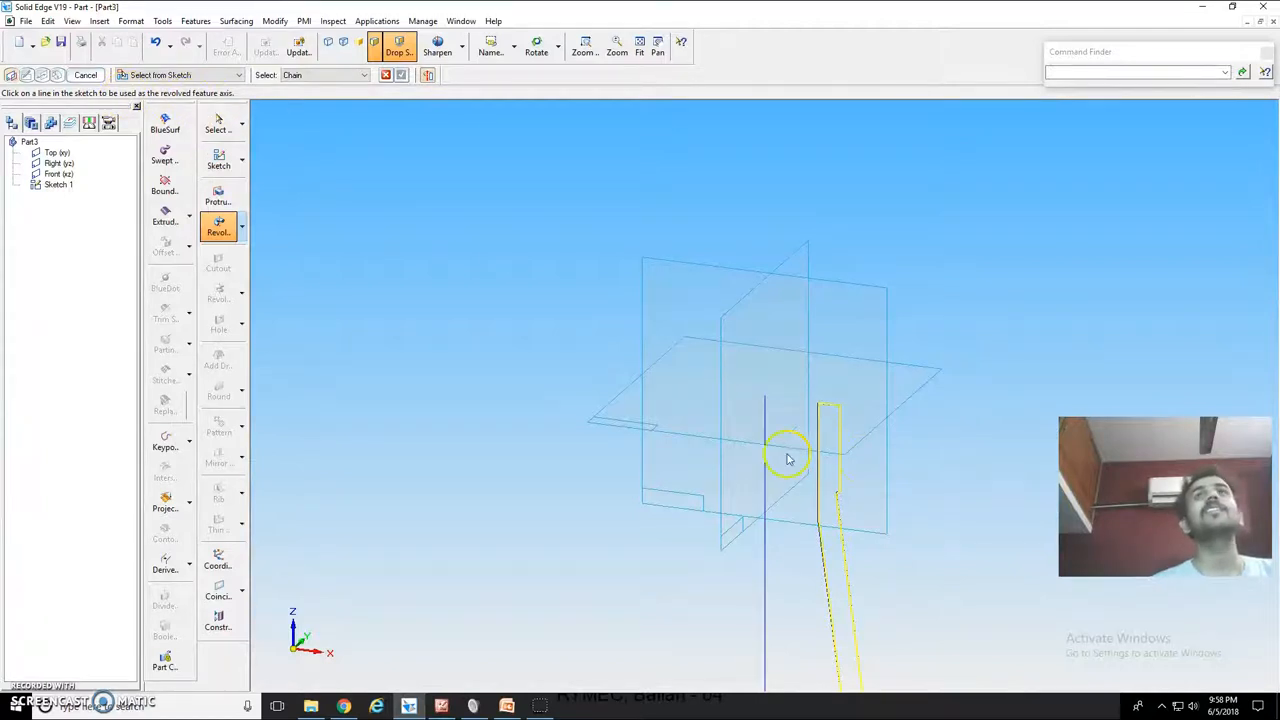
pyautogui.click(784, 458)
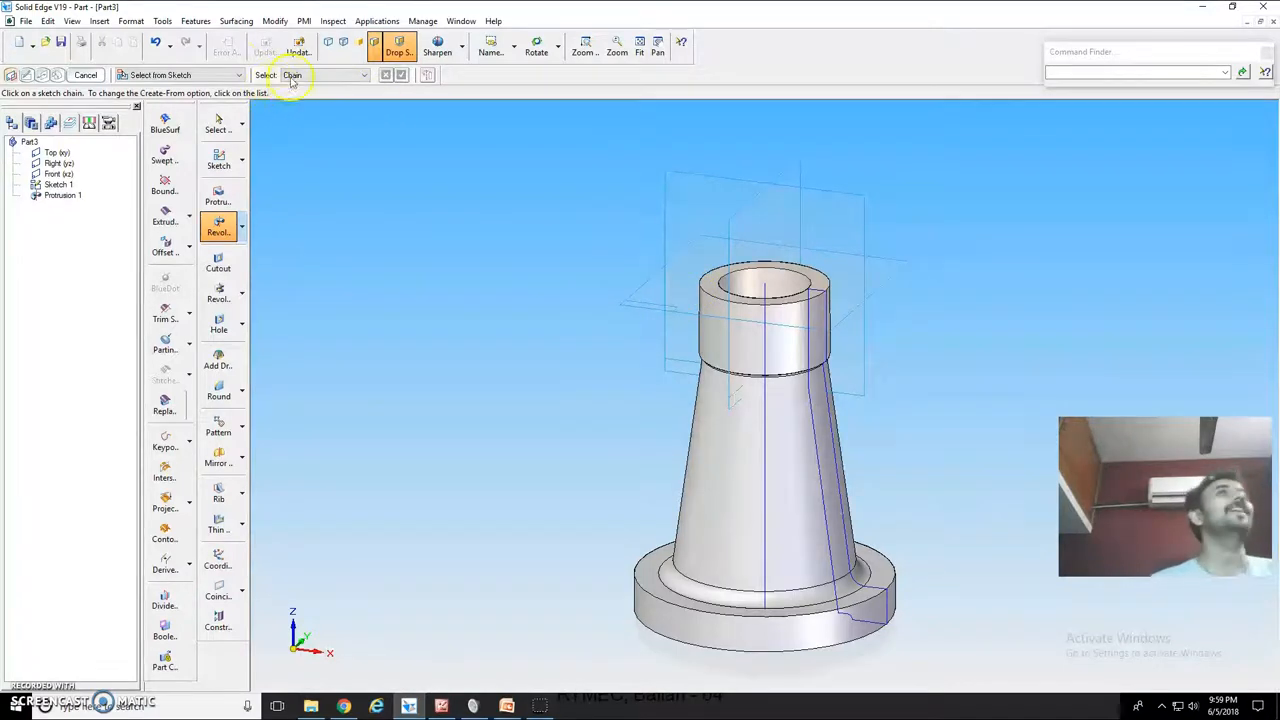
# - Finish the feature and save the part as 1_Body.par in a new Screw Jack folder
pyautogui.click(160, 20)
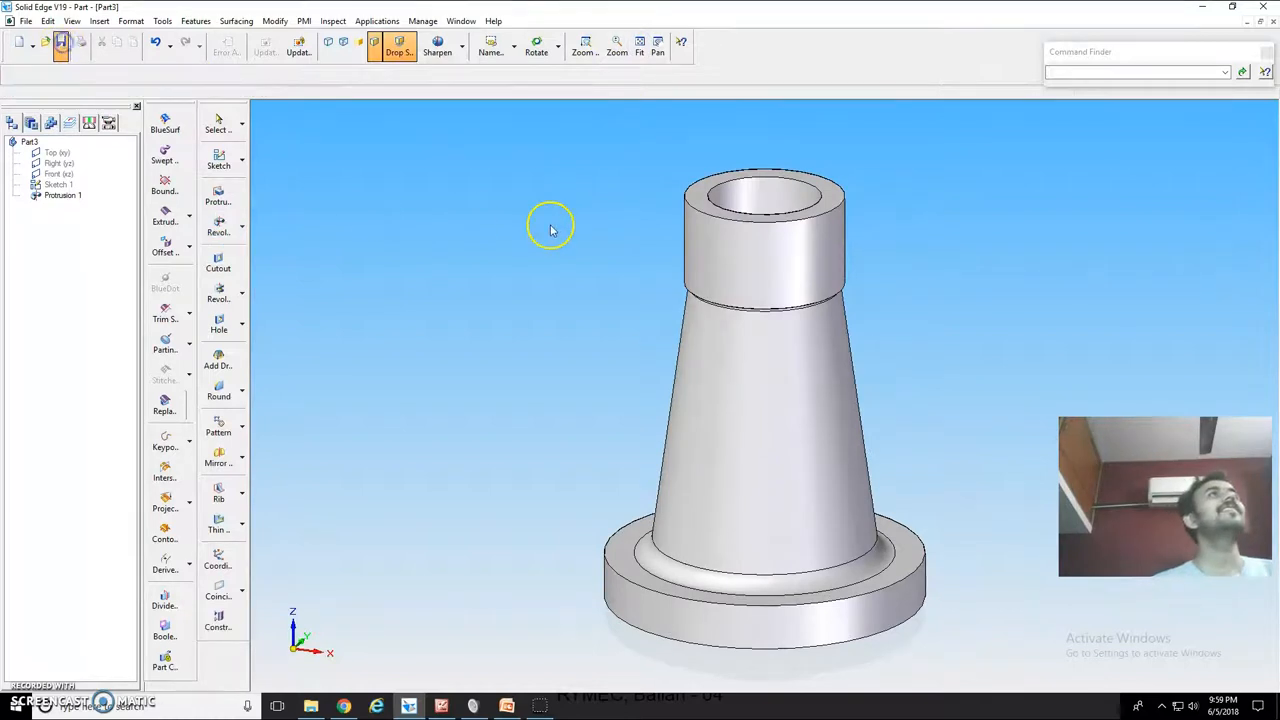
pyautogui.moveTo(604, 240)
pyautogui.write('Screw')
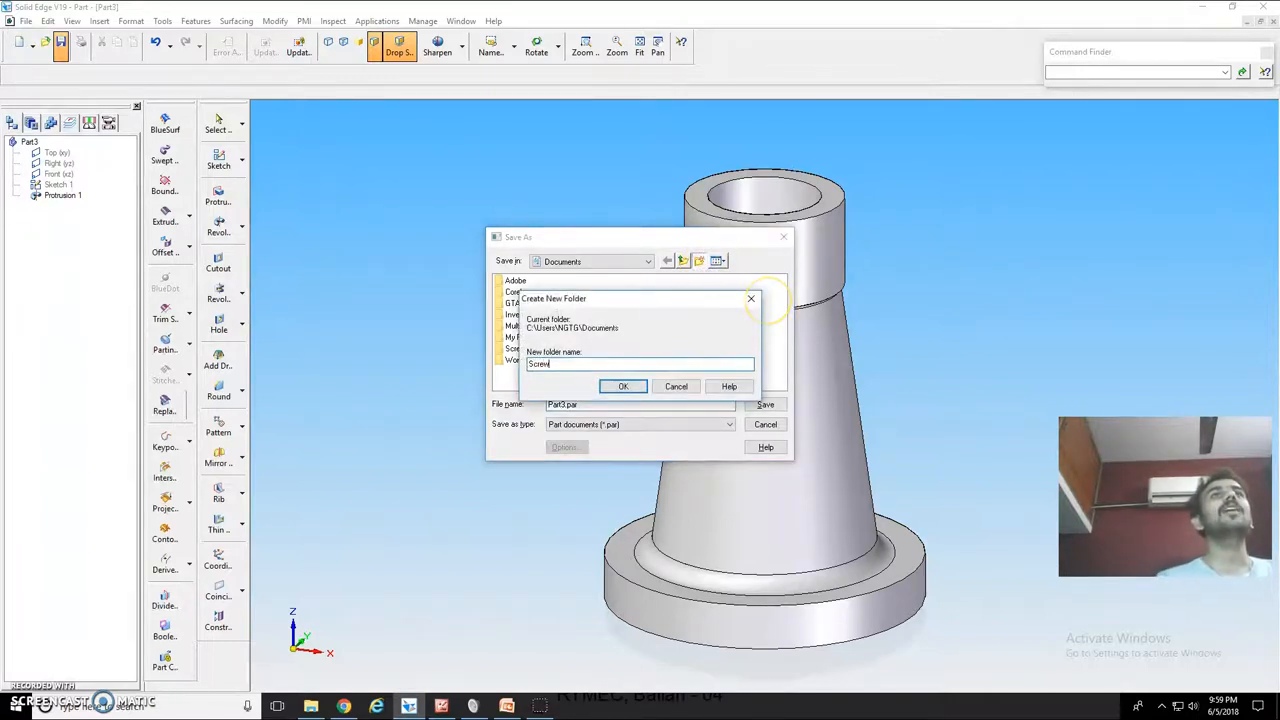
pyautogui.click(624, 386)
pyautogui.write('1_B')
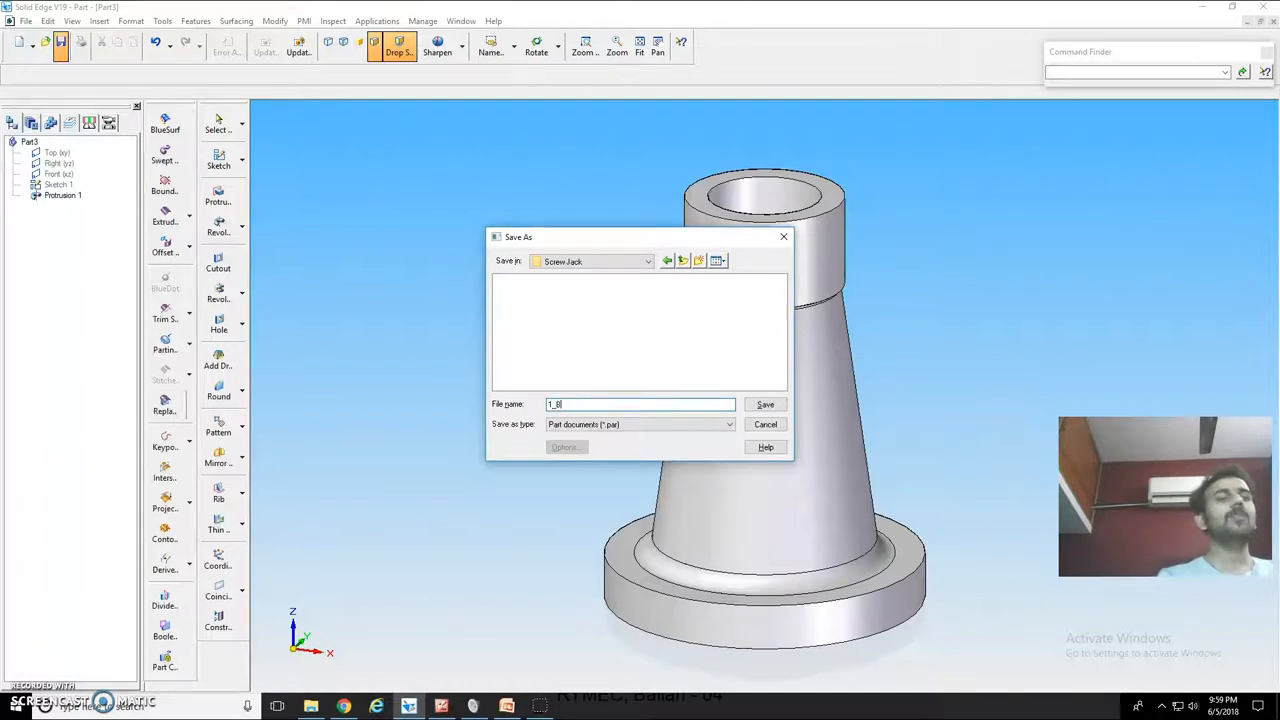
pyautogui.click(764, 404)
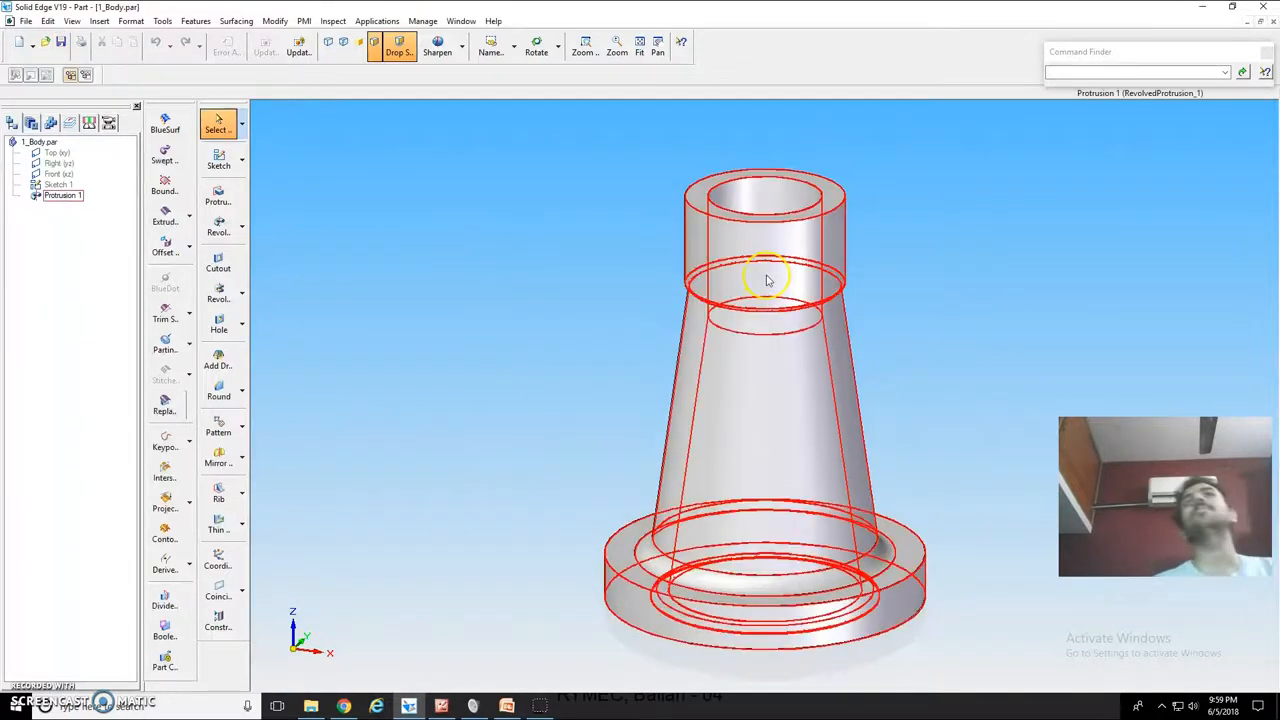